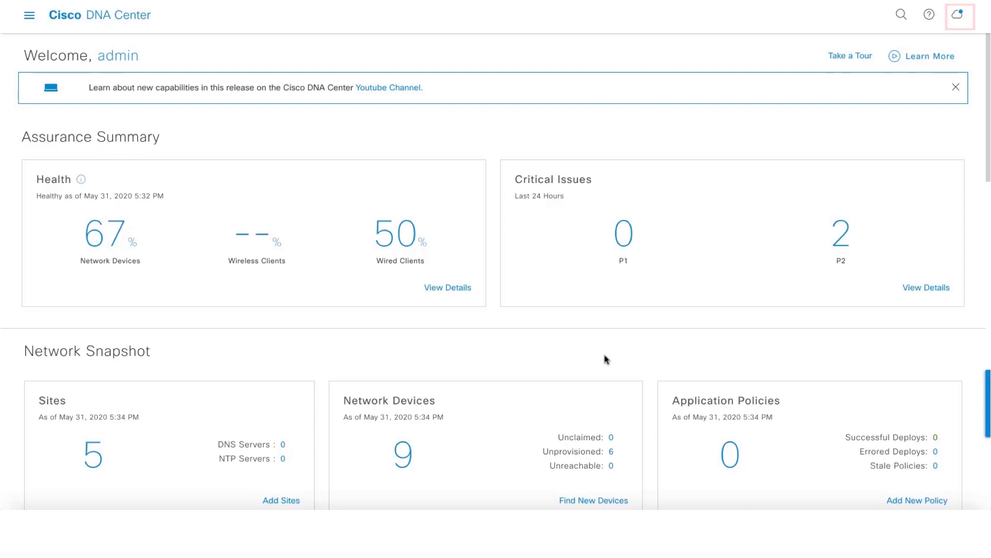
pyautogui.moveTo(712, 183)
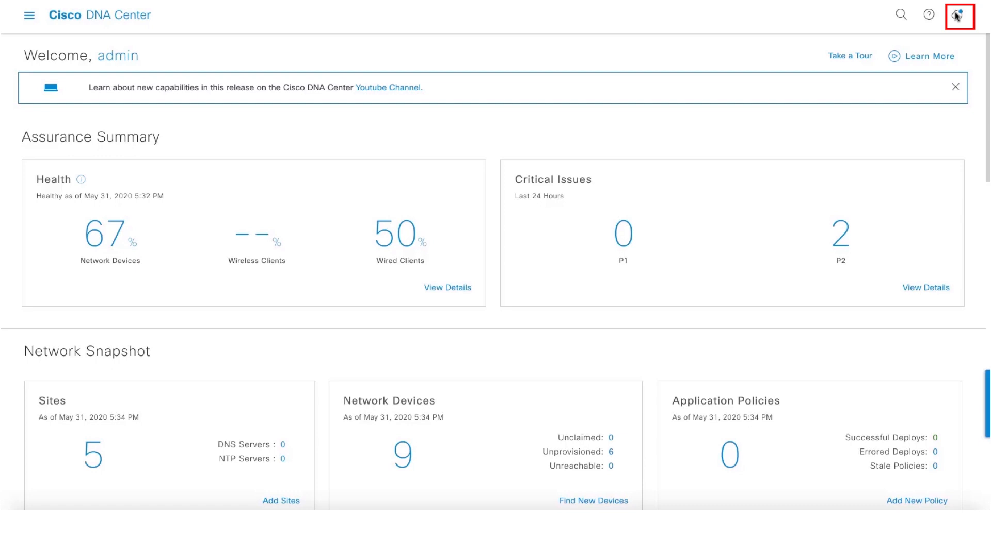
# Show the Installed Applications list with versions from the Software Updates area.
pyautogui.click(958, 15)
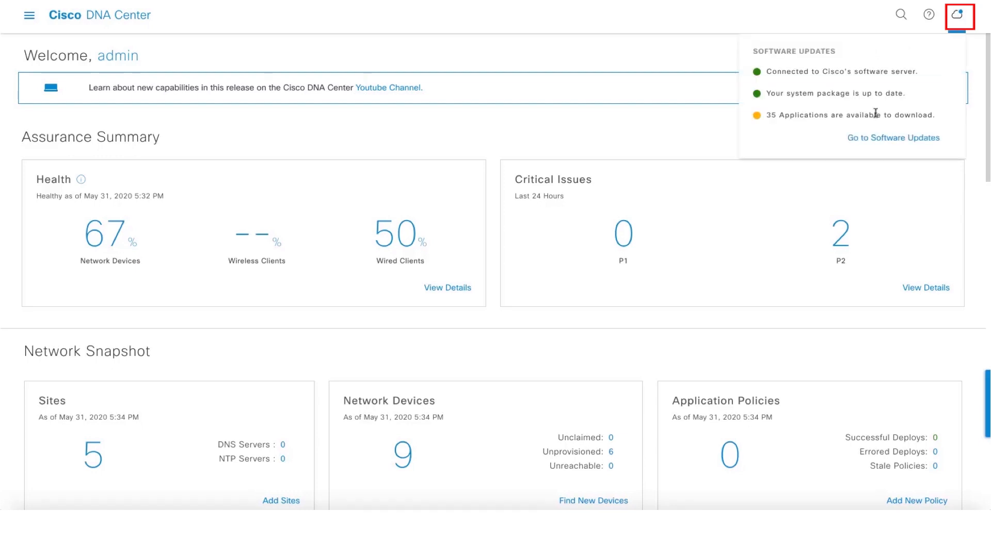
pyautogui.click(893, 138)
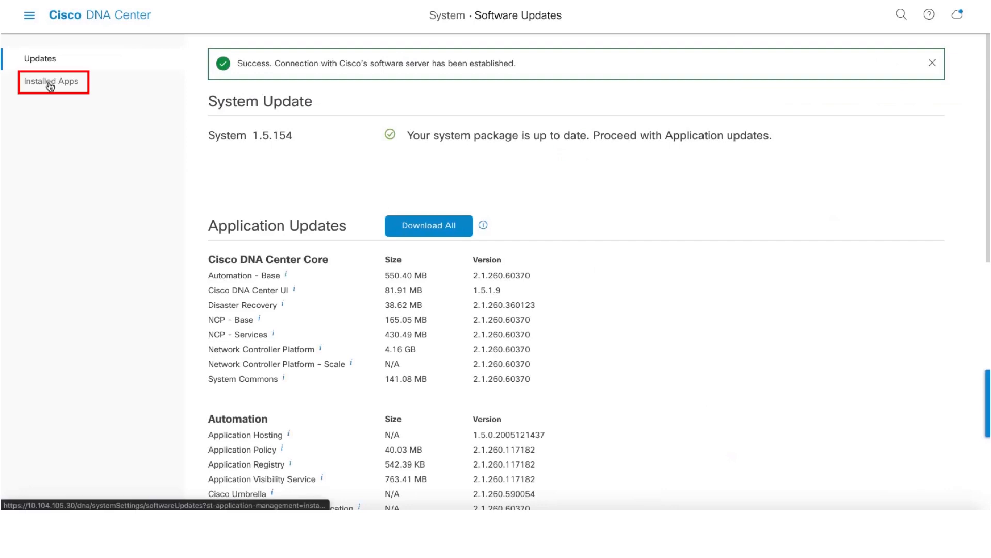
pyautogui.click(50, 81)
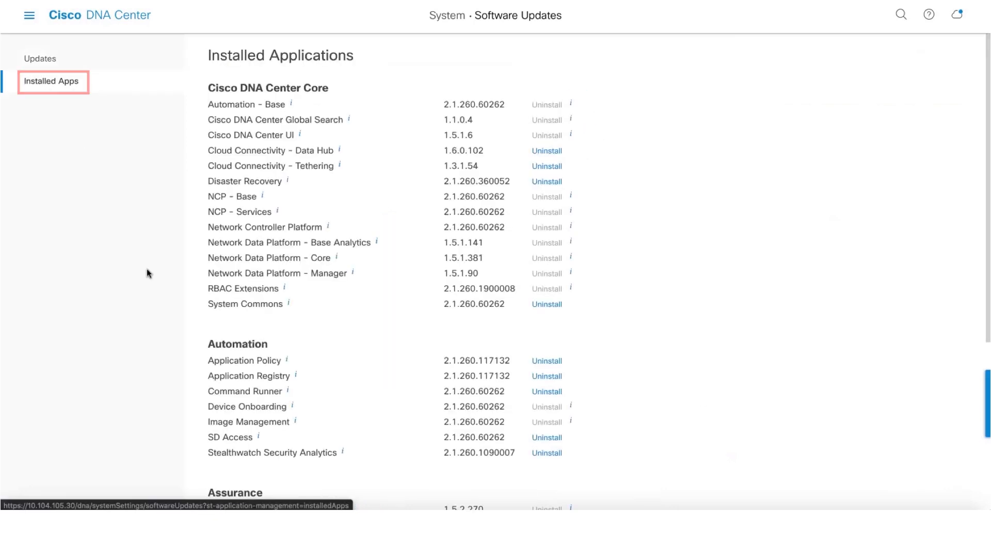
pyautogui.scroll(-3)
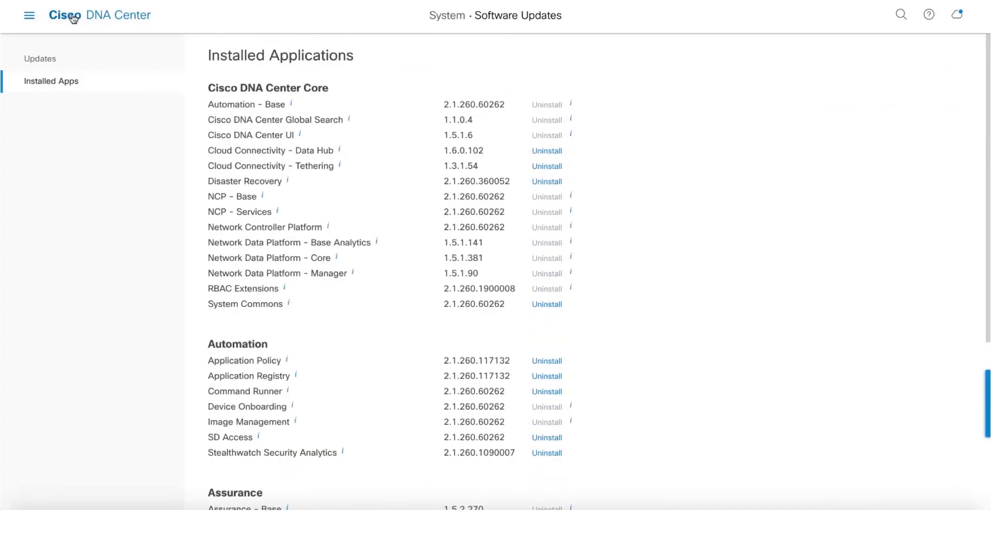
# Reach the Assurance Health dashboard's Network device view from the main menu.
pyautogui.click(27, 16)
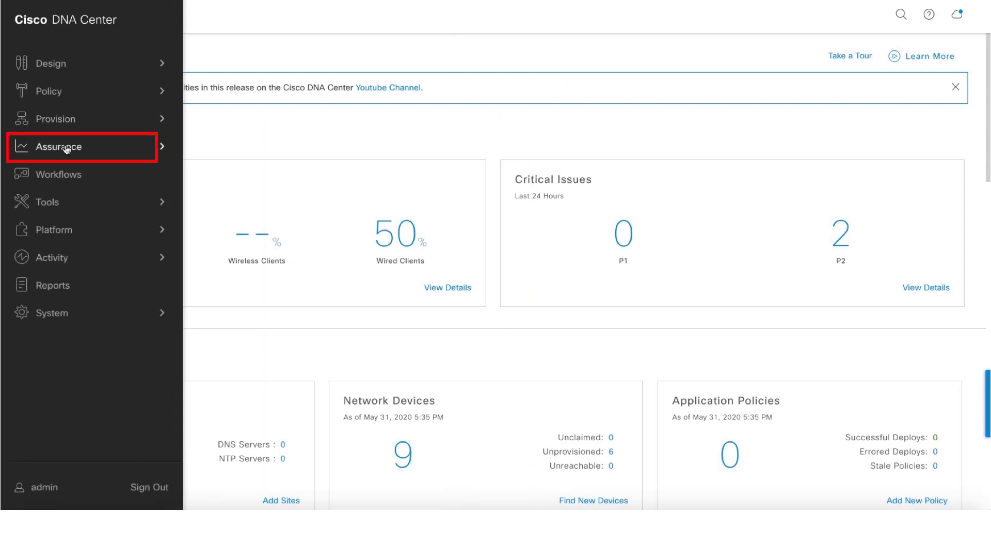
pyautogui.click(57, 147)
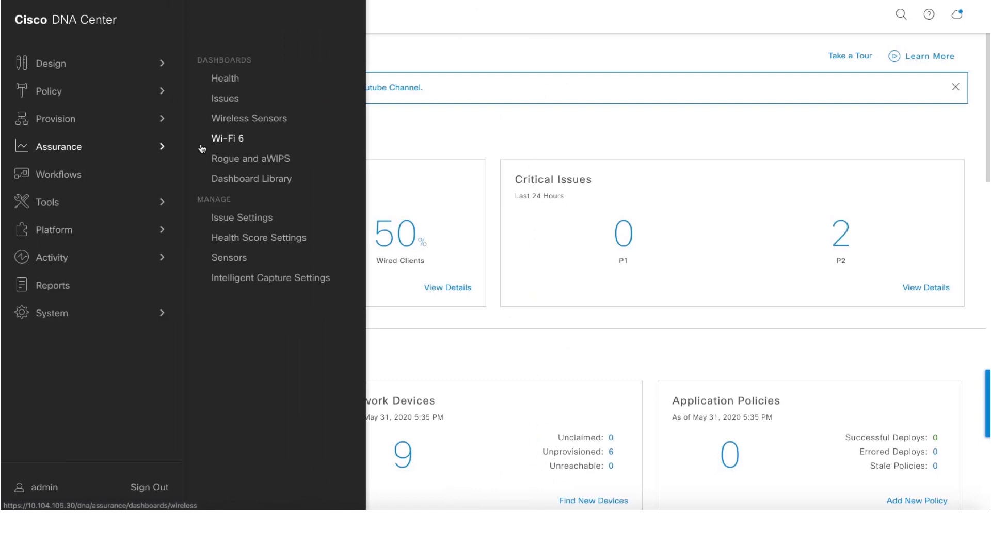
pyautogui.click(225, 79)
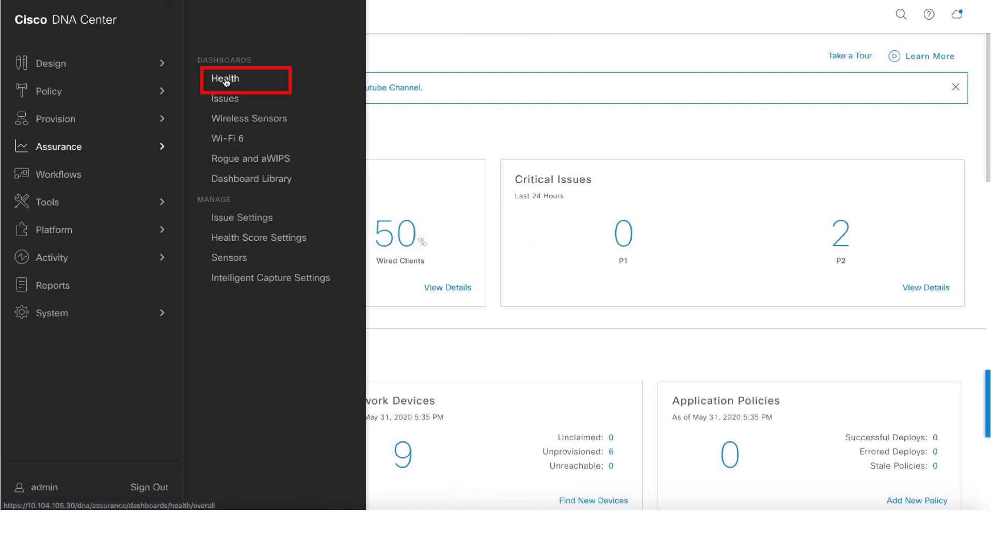
pyautogui.click(224, 78)
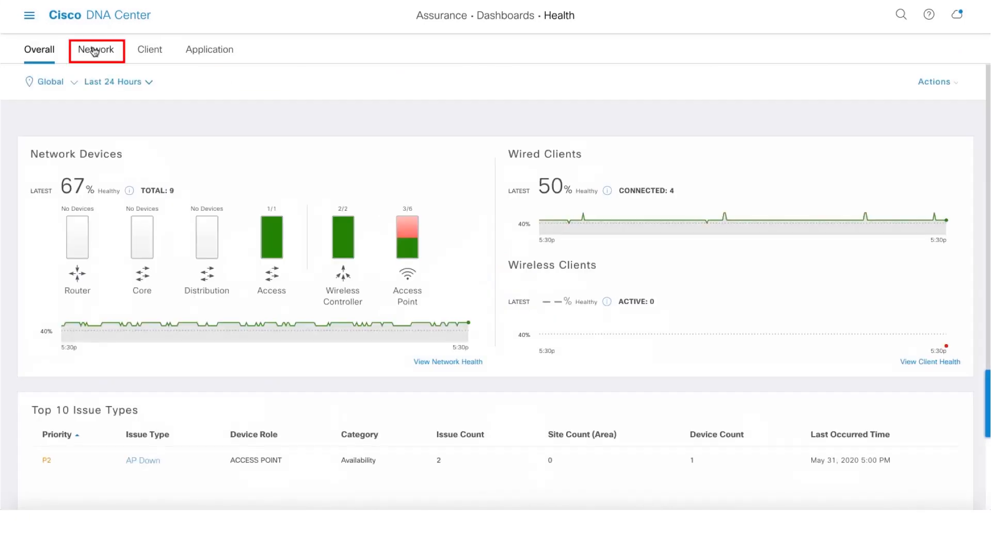
pyautogui.click(97, 49)
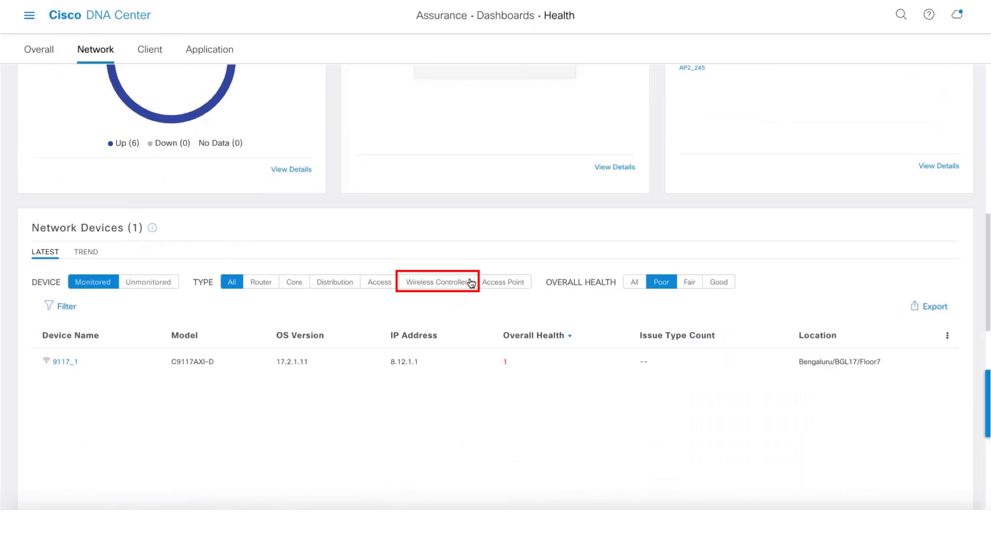
# Filter the device table to Wireless Controllers of all health, listing the two controllers.
pyautogui.click(438, 281)
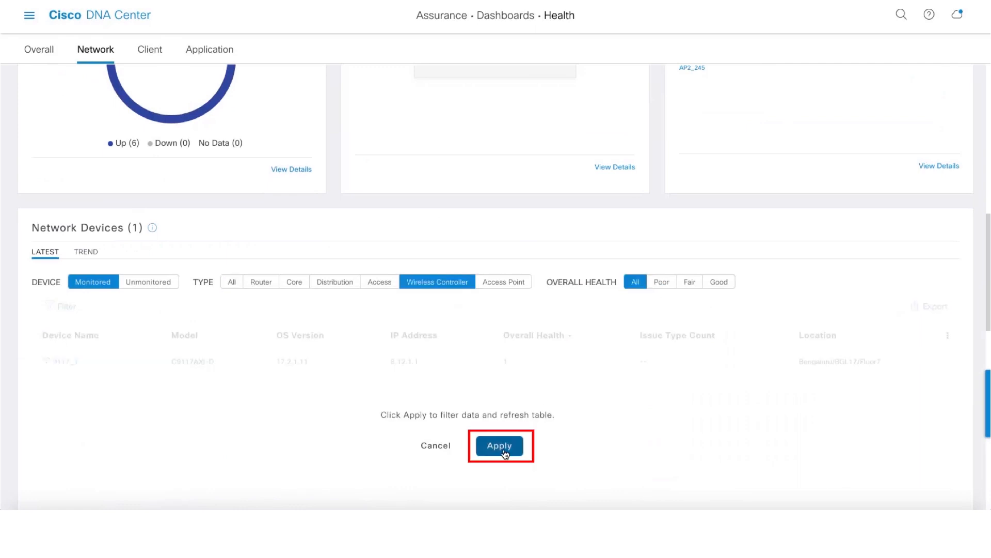
pyautogui.click(500, 446)
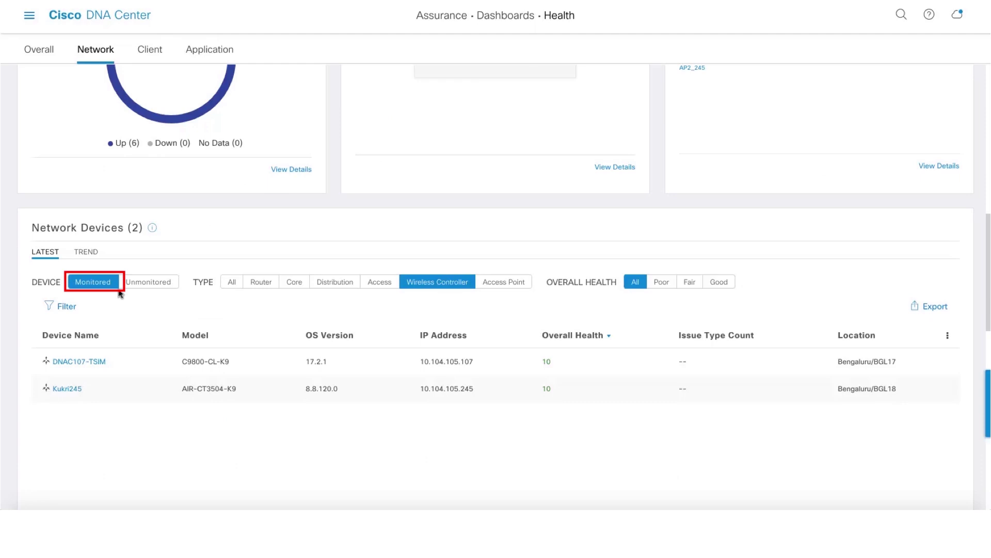
pyautogui.click(27, 16)
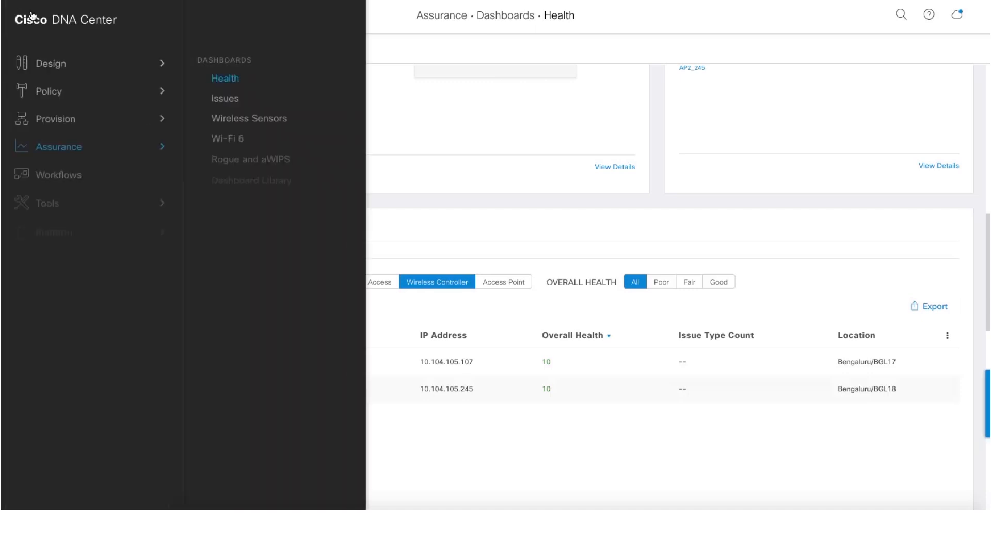
# Reach the Rogue and aWIPS dashboard from Assurance, showing 16 active high threats.
pyautogui.click(59, 146)
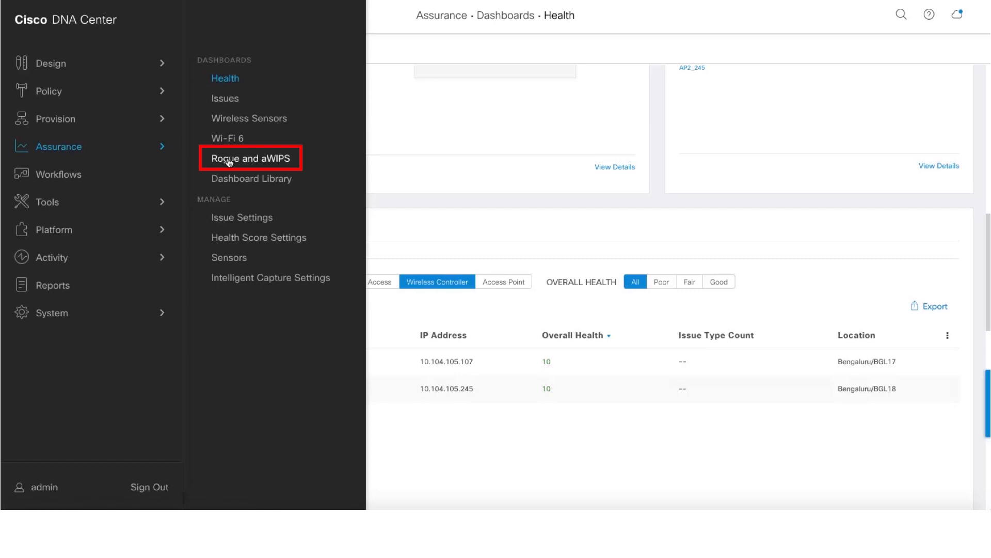
pyautogui.click(231, 159)
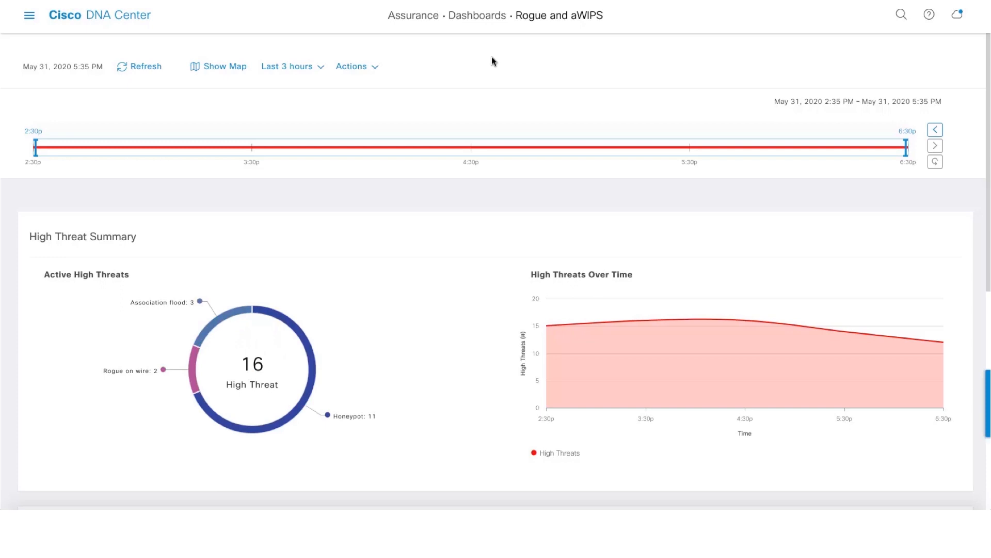
pyautogui.moveTo(441, 68)
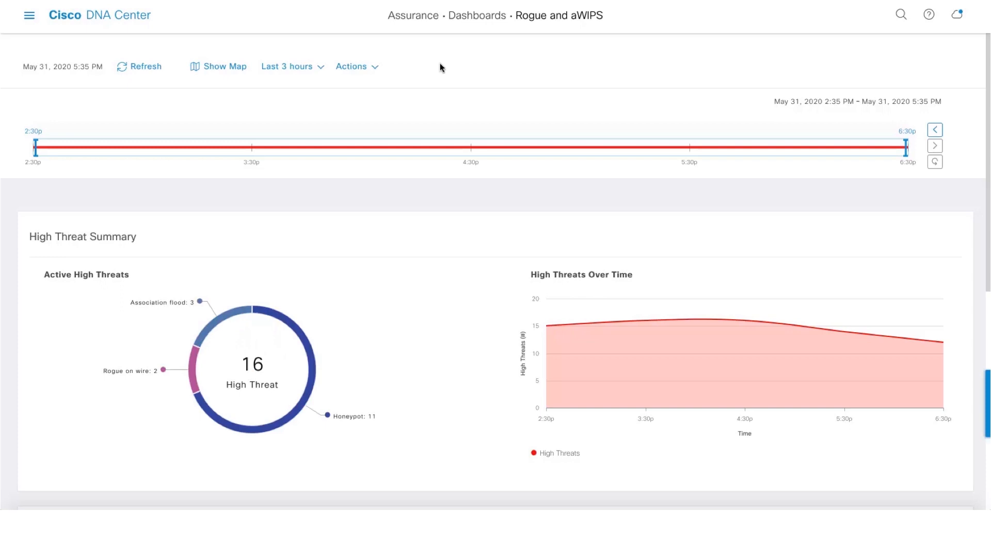
# Check the rogue configuration job status, successful on both controllers, then dismiss it.
pyautogui.click(354, 66)
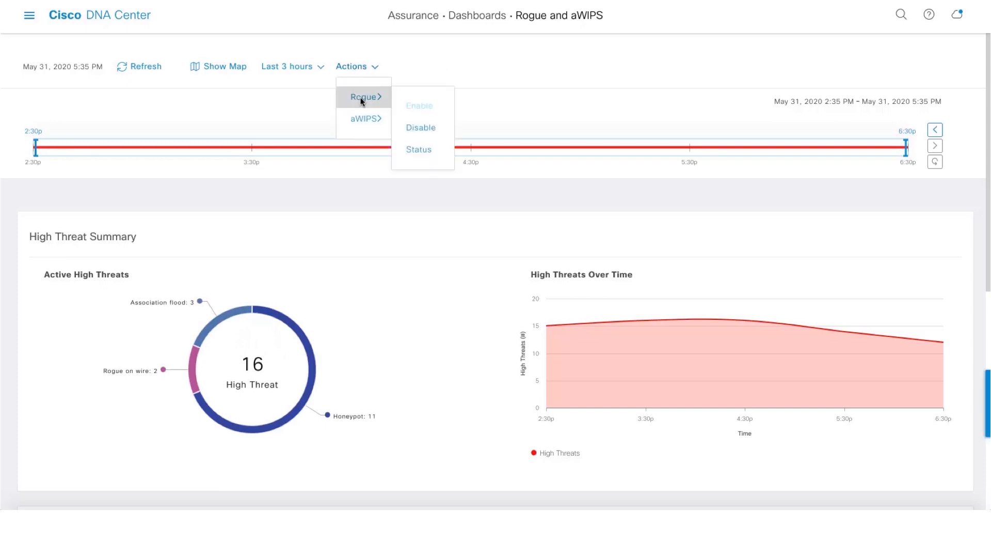
pyautogui.moveTo(363, 122)
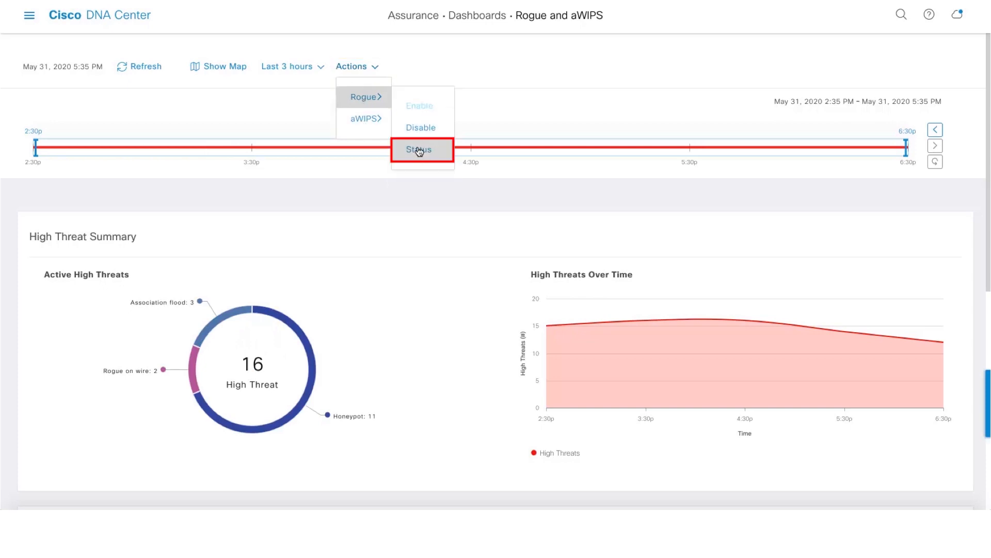
pyautogui.click(420, 149)
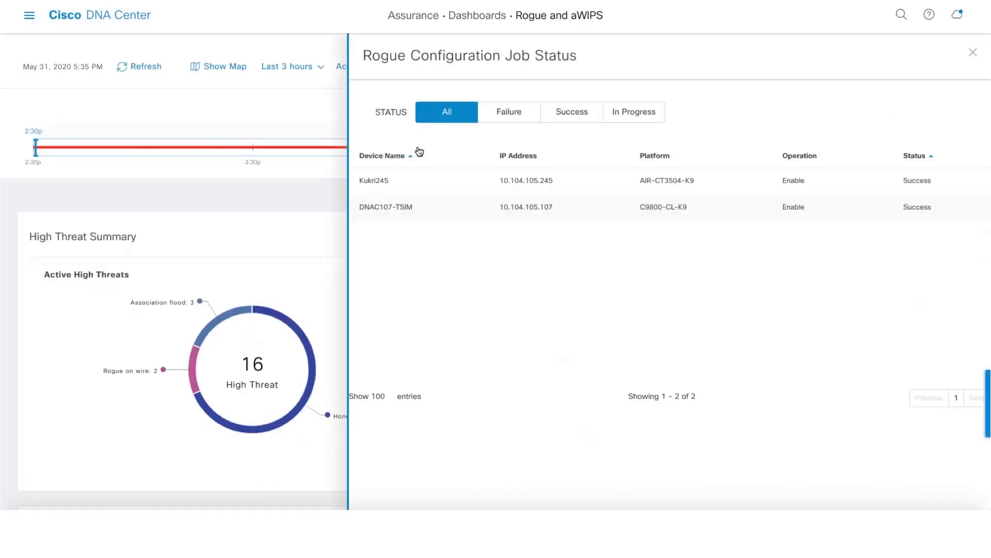
pyautogui.moveTo(774, 104)
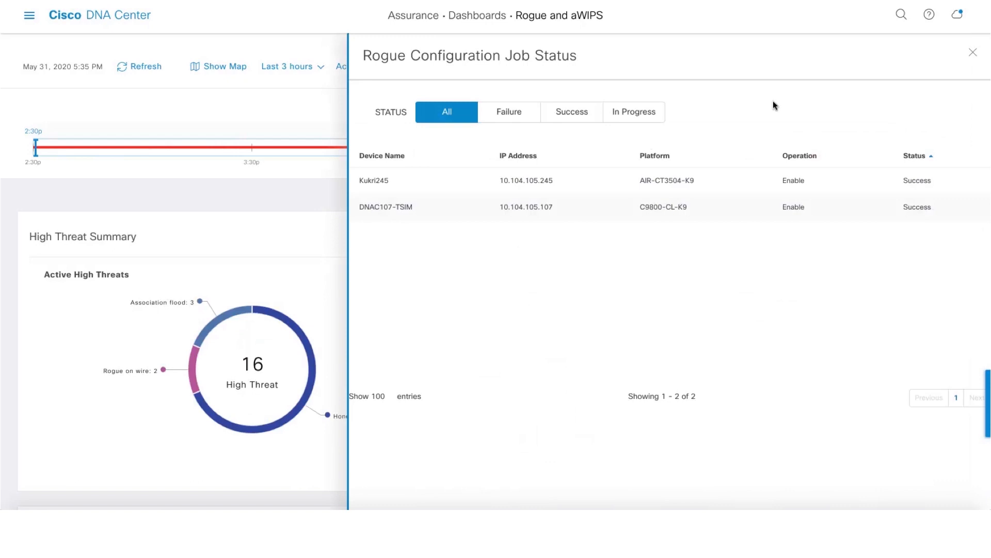
pyautogui.click(971, 51)
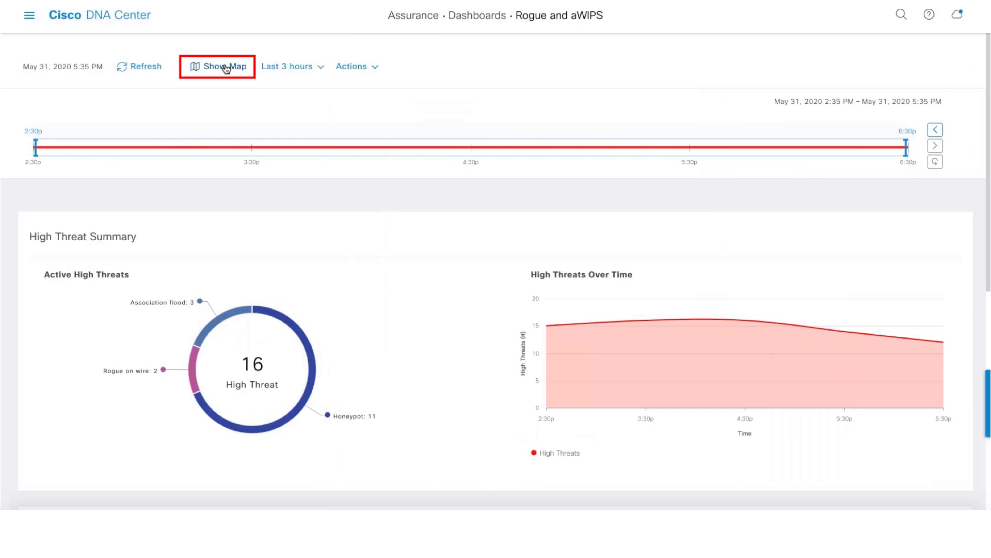
# Show the world threat map with Bengaluru's 16 high threats, then hide it again.
pyautogui.click(223, 67)
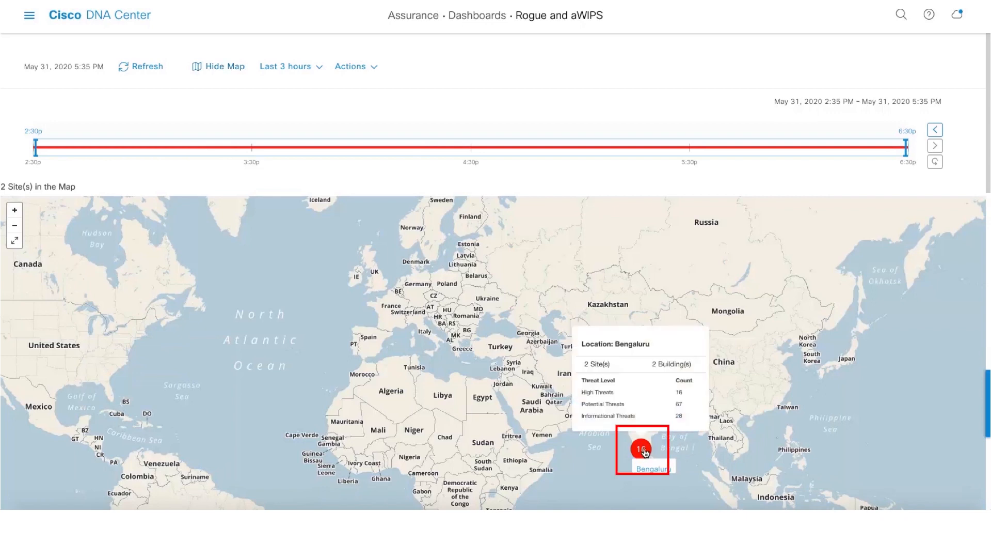
pyautogui.click(218, 66)
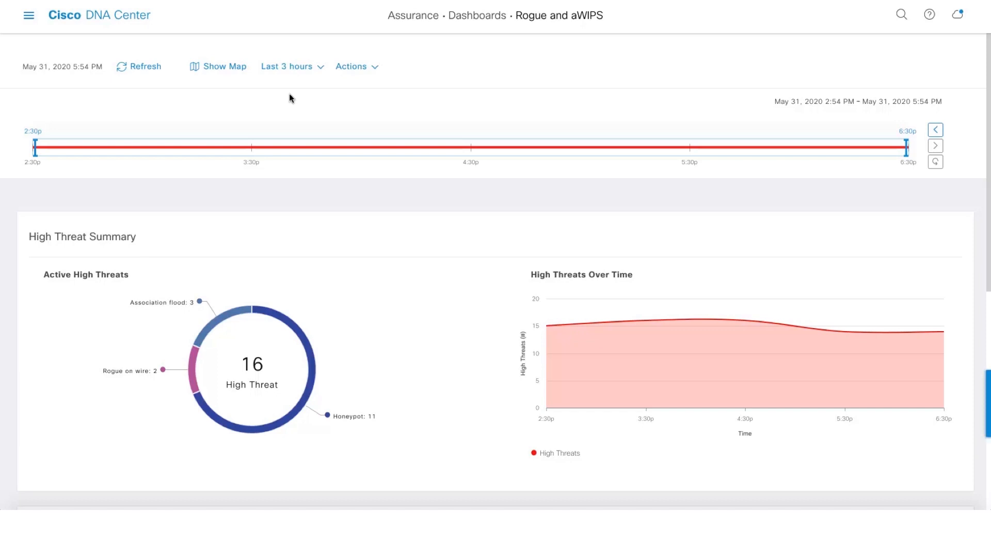
# Widen the dashboard time range to the last 24 hours, showing 25 high threats.
pyautogui.click(289, 67)
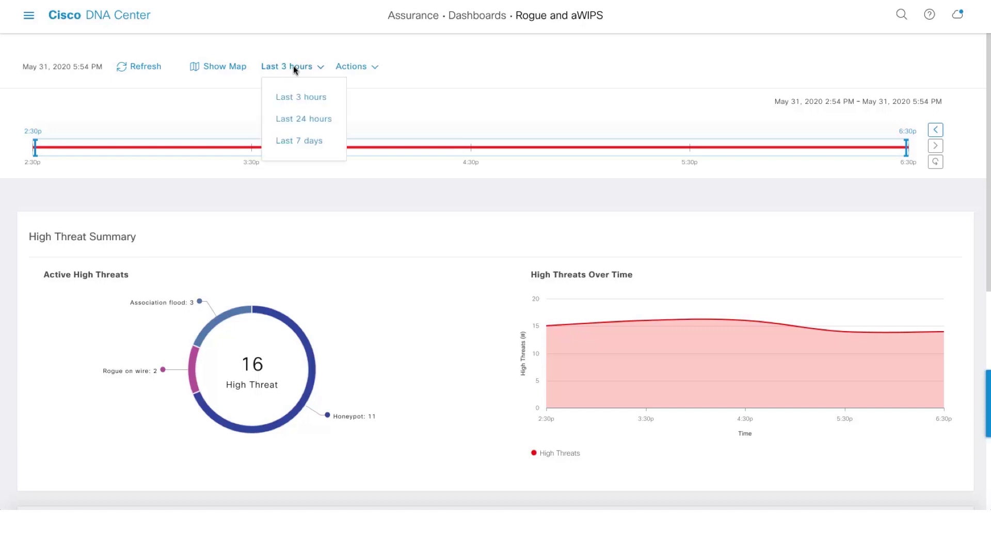
pyautogui.moveTo(297, 132)
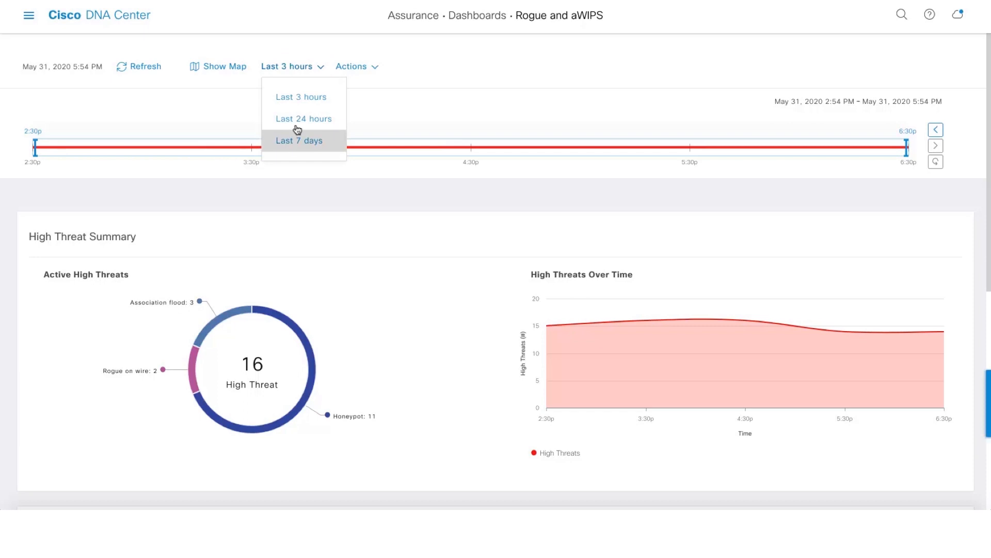
pyautogui.click(300, 141)
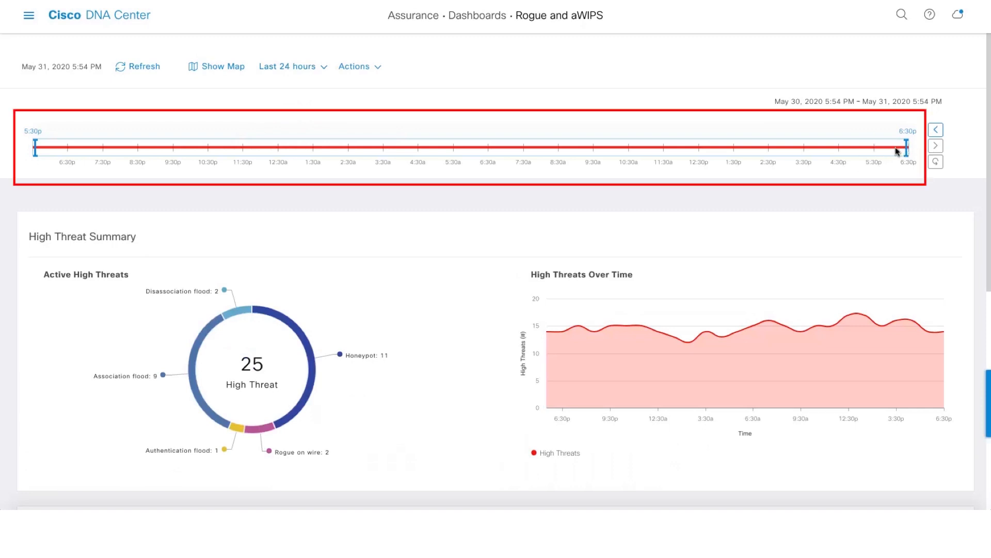
pyautogui.moveTo(593, 153)
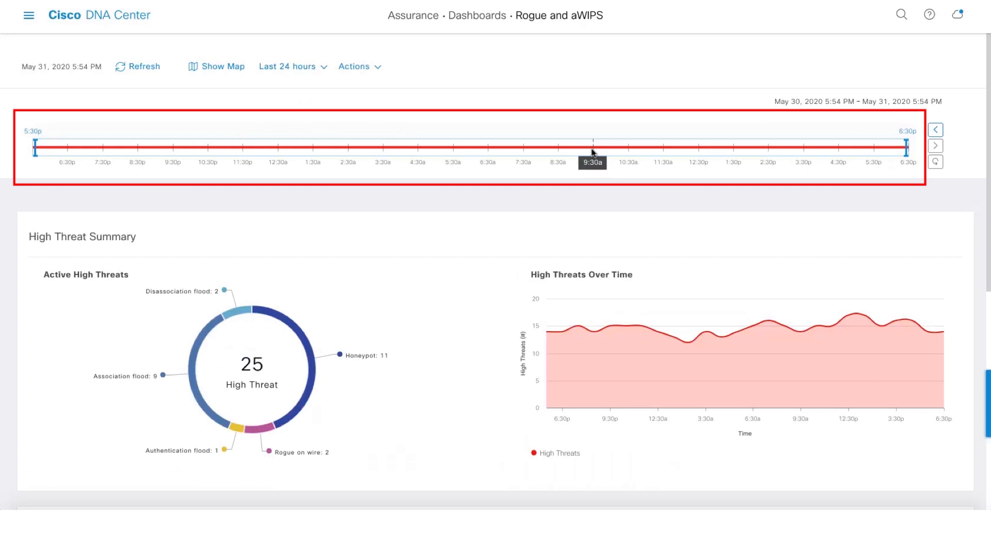
pyautogui.scroll(-3)
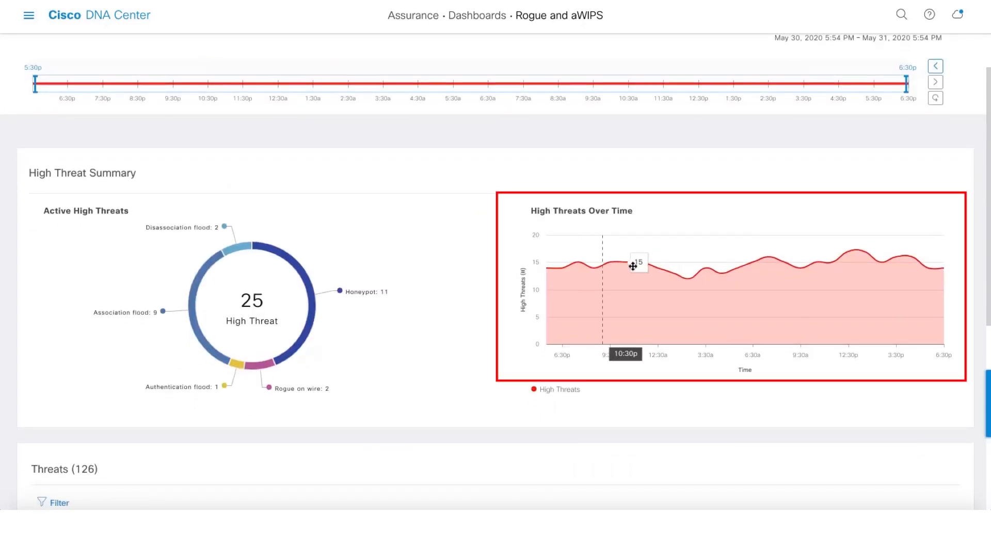
pyautogui.moveTo(715, 273)
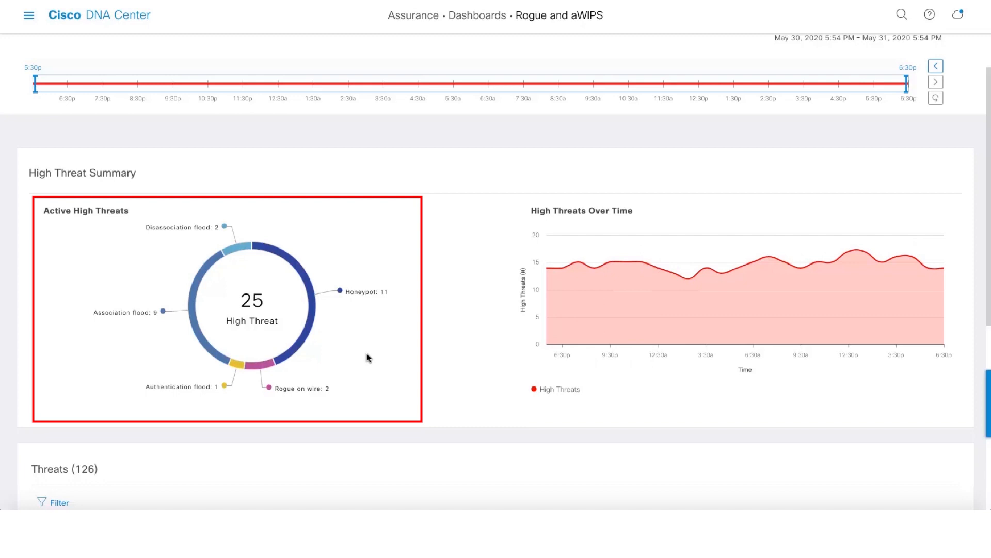
# Reach the honeypot rows of the 126-entry Threats table and select threat 00:42:5A:0A:D4:A0.
pyautogui.scroll(-3)
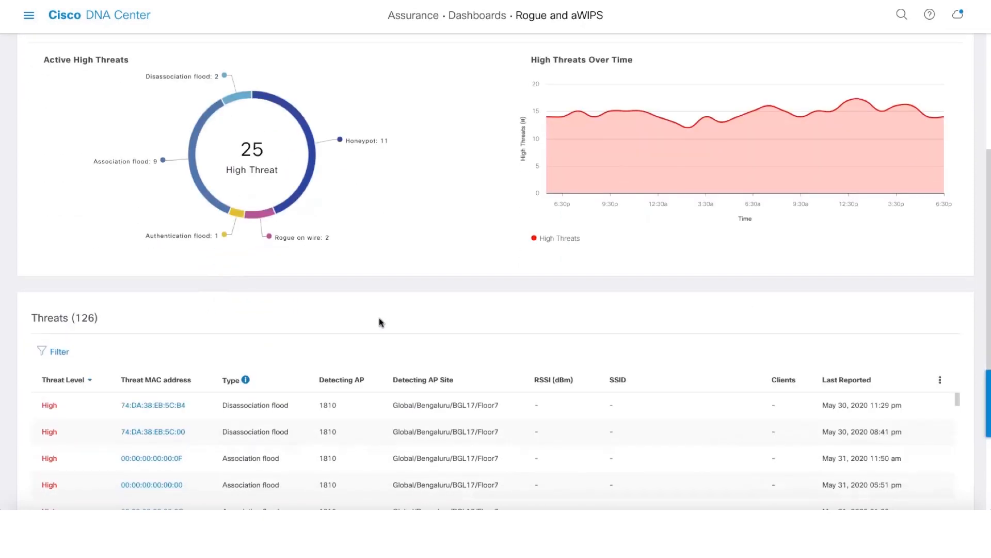
pyautogui.scroll(-3)
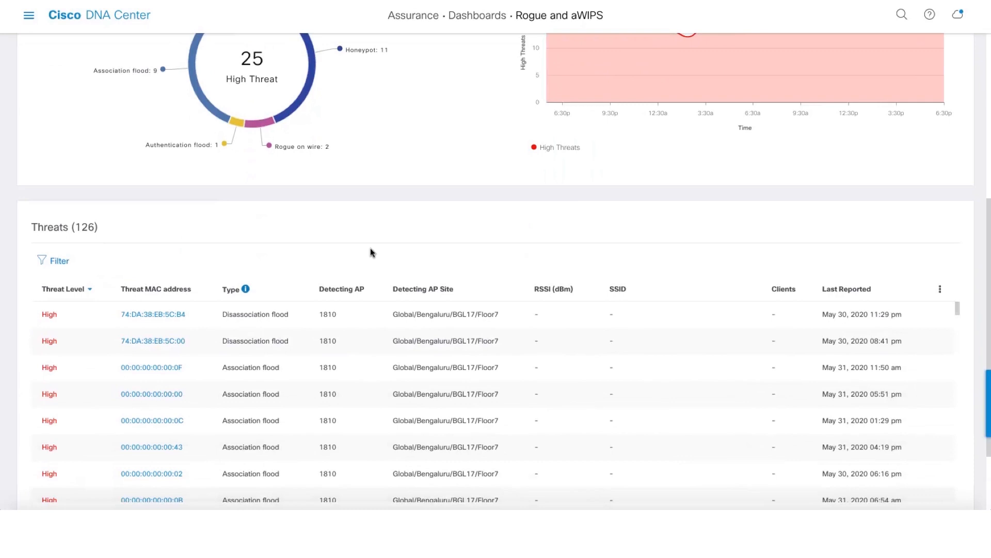
pyautogui.scroll(-3)
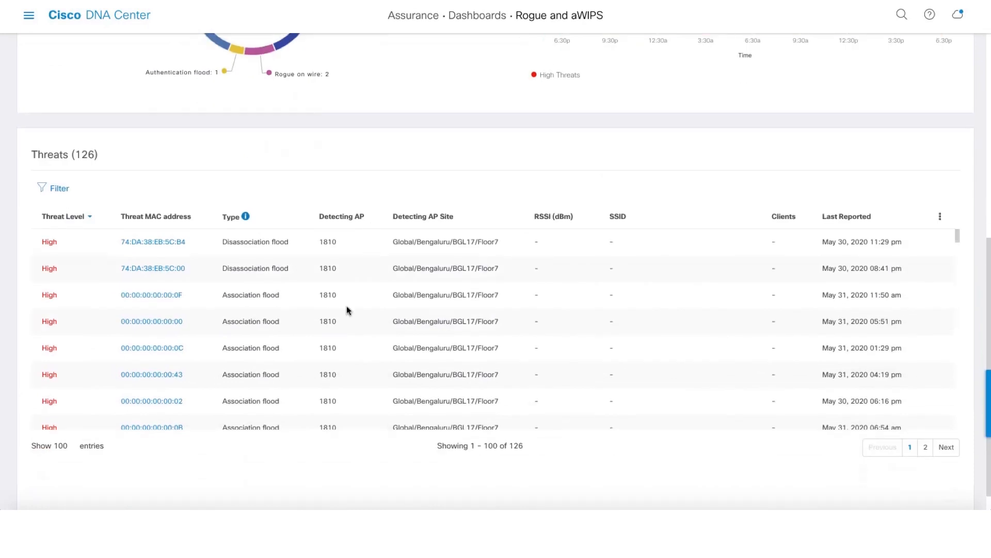
pyautogui.moveTo(310, 330)
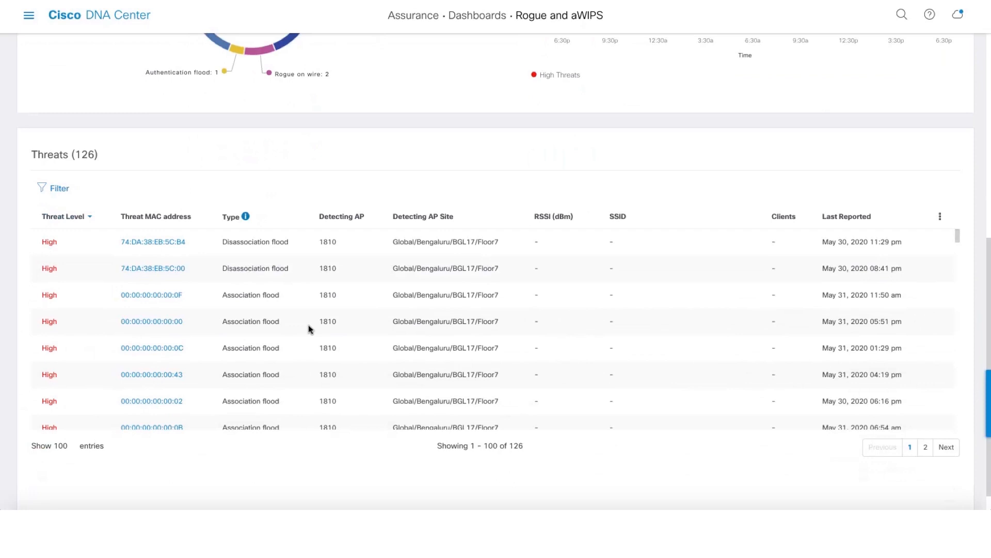
pyautogui.scroll(-3)
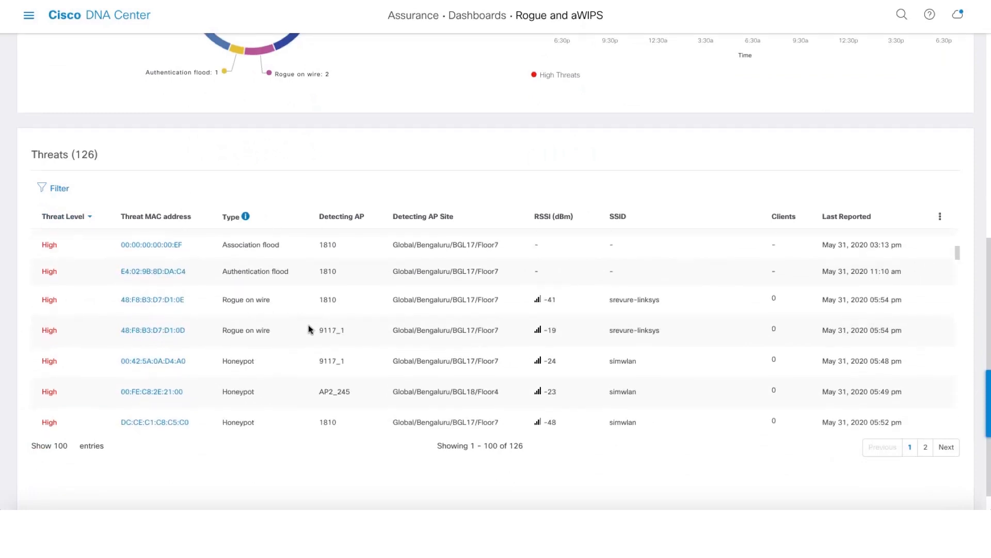
pyautogui.click(153, 361)
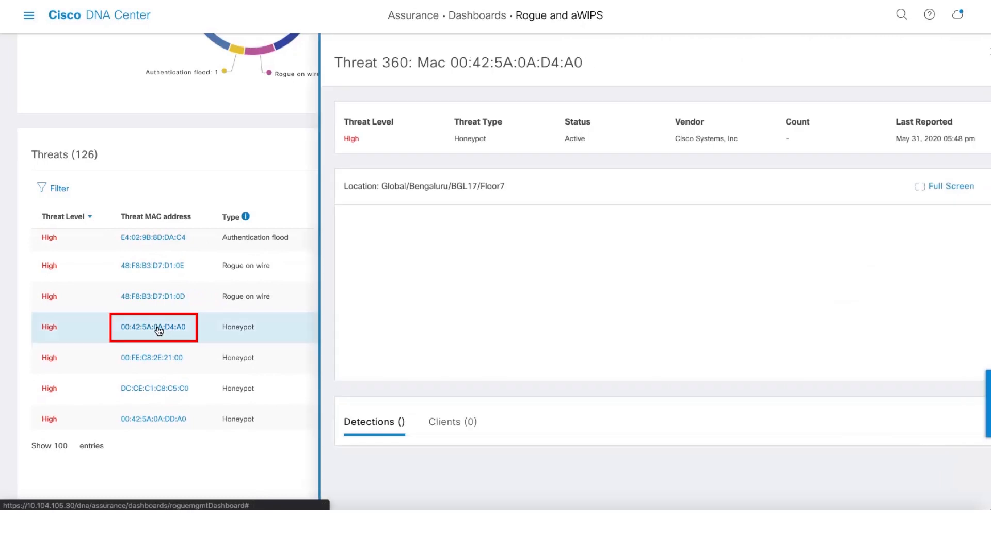
# Show the honeypot threat's Floor 7 map location and its 25 detections.
pyautogui.click(153, 326)
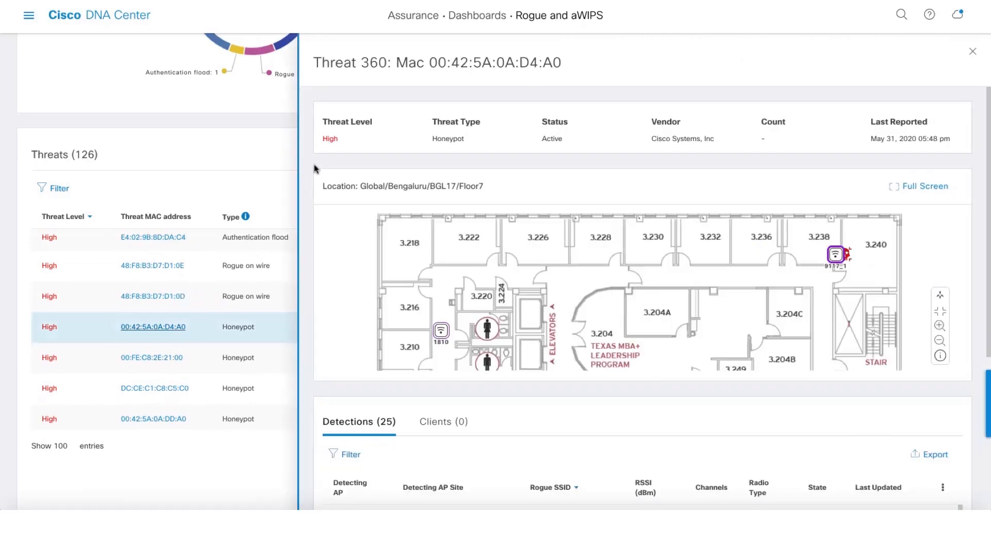
pyautogui.moveTo(379, 162)
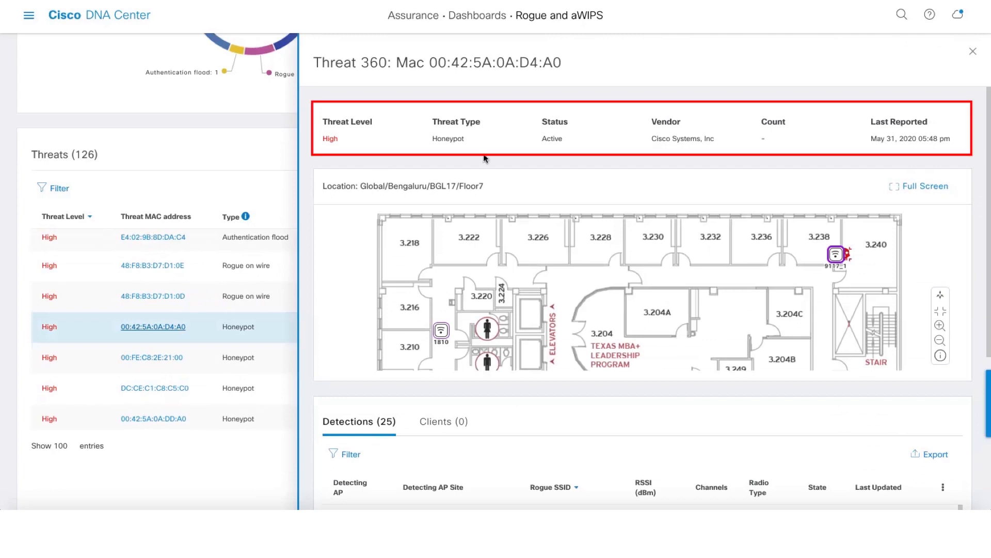
pyautogui.moveTo(564, 158)
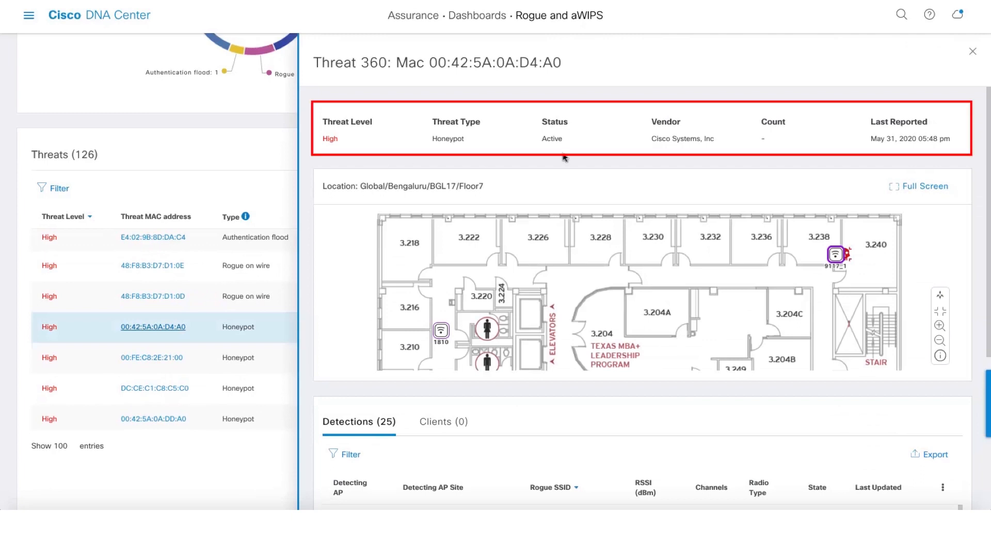
pyautogui.moveTo(783, 153)
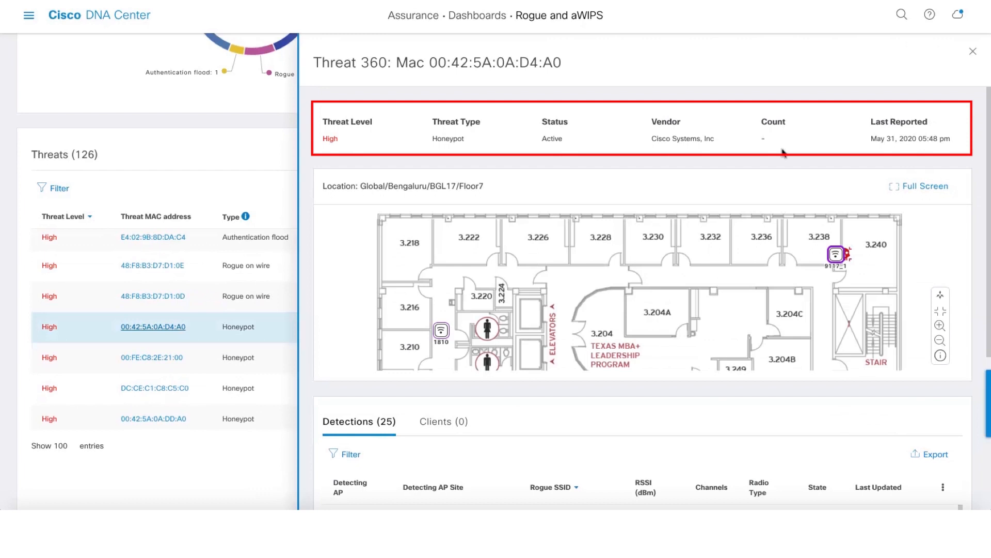
pyautogui.moveTo(831, 155)
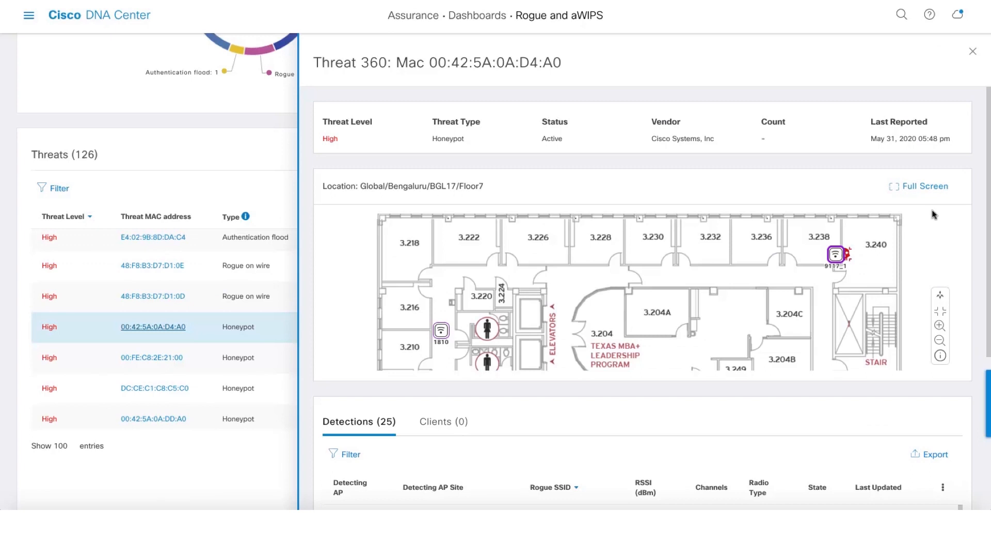
pyautogui.moveTo(923, 248)
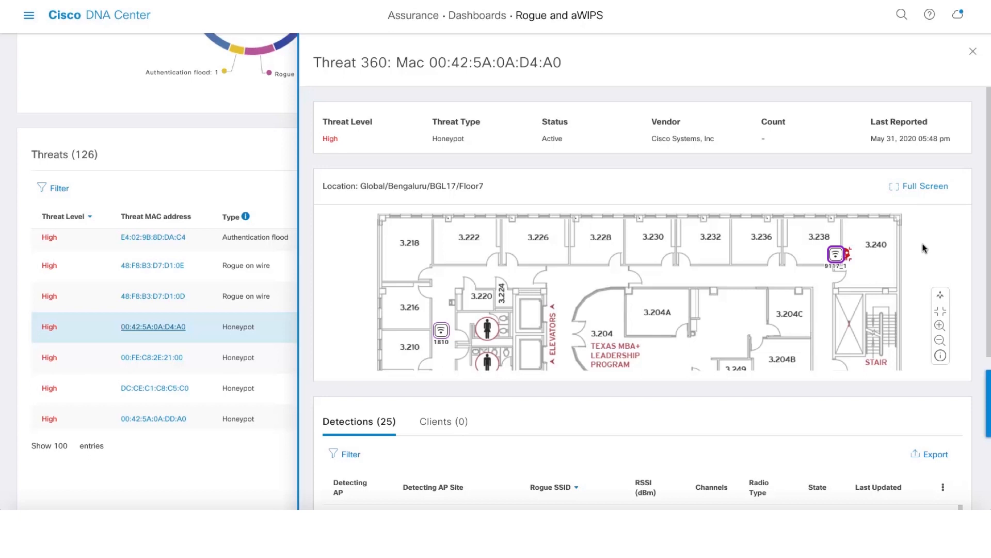
pyautogui.moveTo(872, 267)
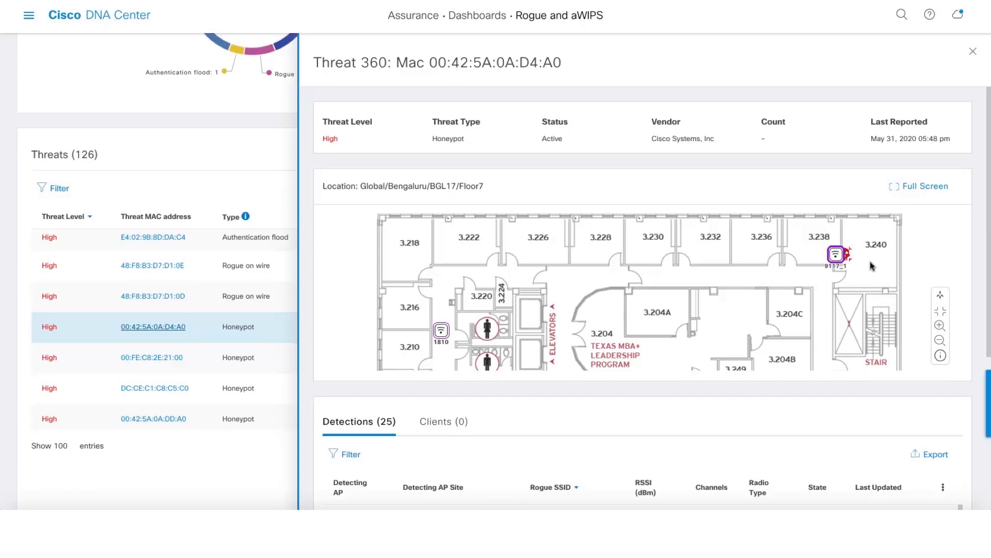
pyautogui.moveTo(989, 260)
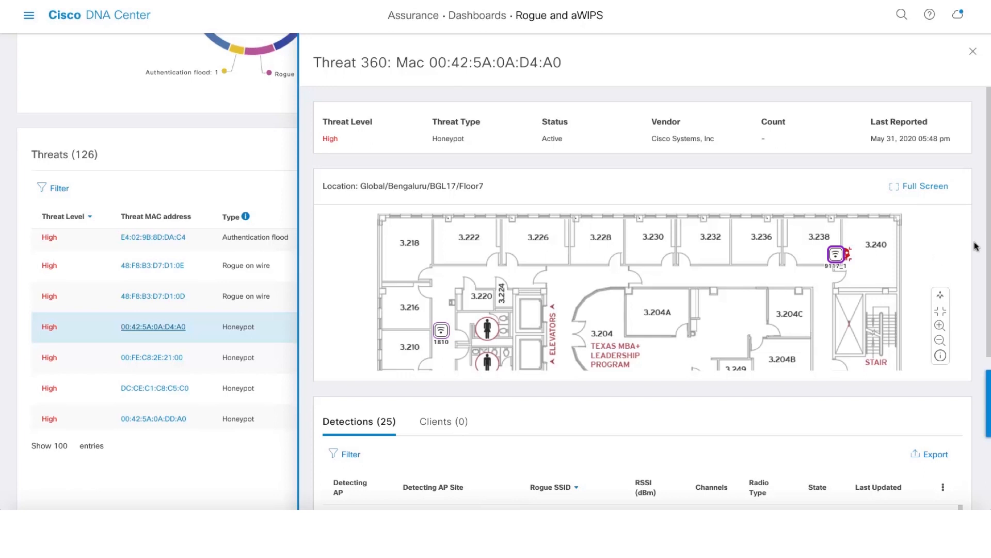
# Confirm the honeypot has zero connected clients and return to the Threats table.
pyautogui.scroll(-3)
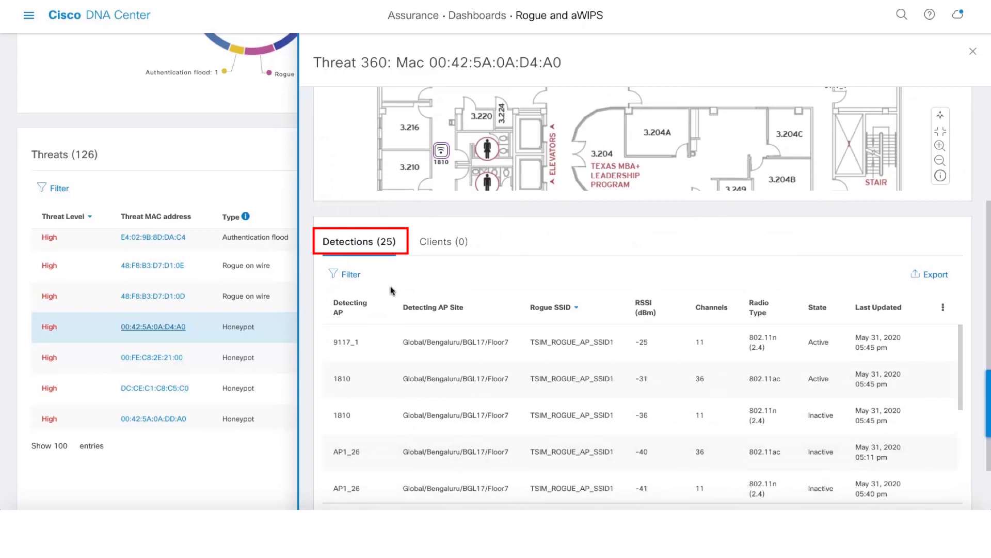
pyautogui.moveTo(500, 266)
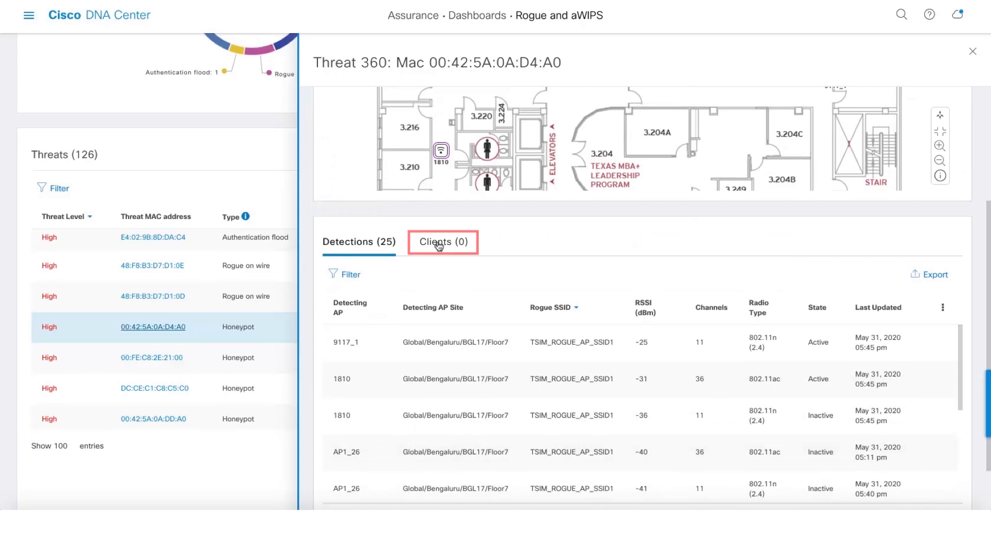
pyautogui.click(442, 242)
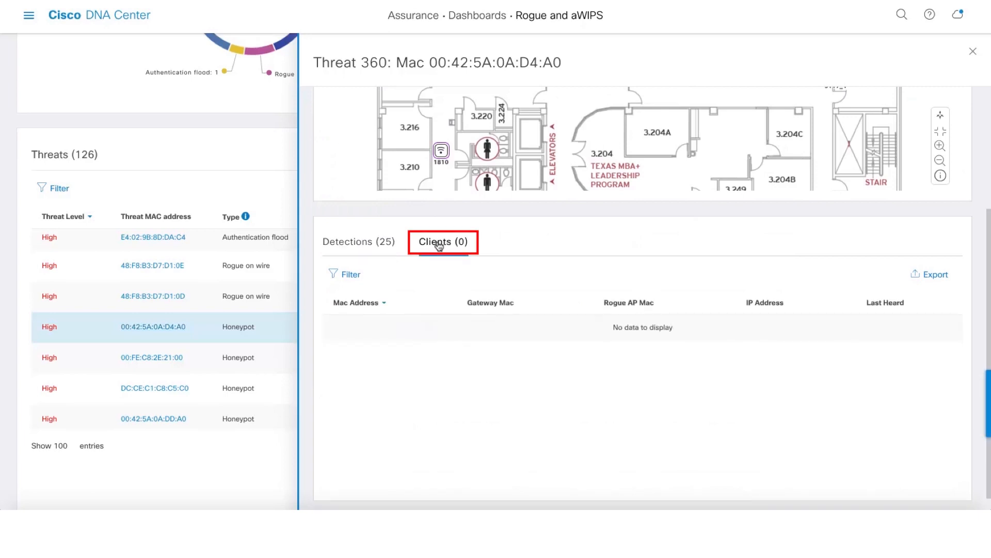
pyautogui.click(443, 241)
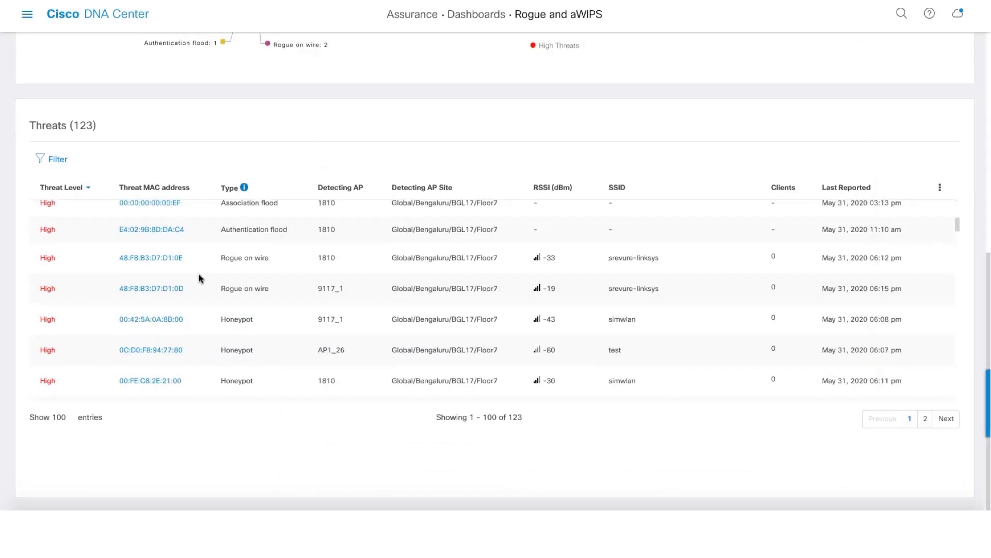
# Show Threat 360 for rogue-on-wire 48:F8:B3:D7:D1:0E: High, Active, Cisco-Linksys vendor.
pyautogui.click(151, 258)
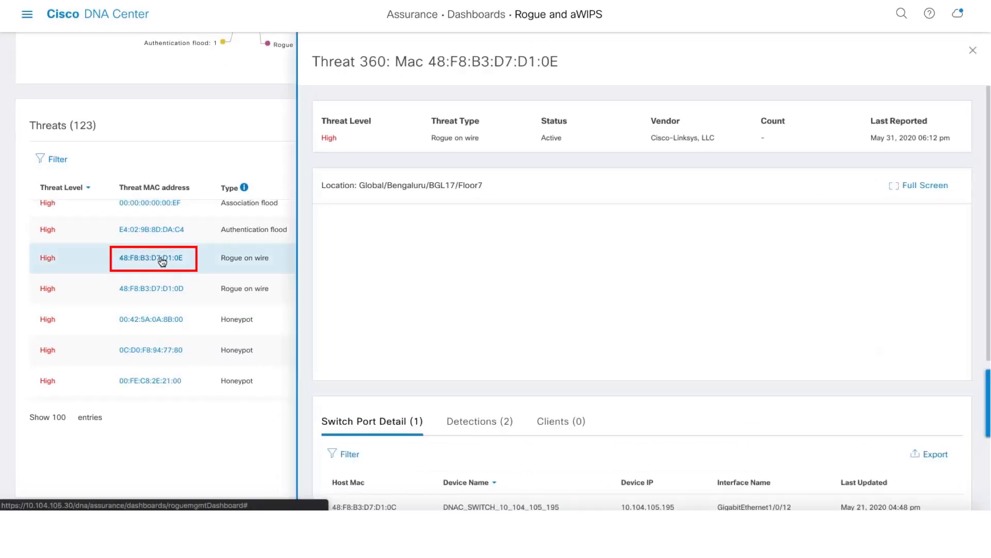
pyautogui.click(151, 259)
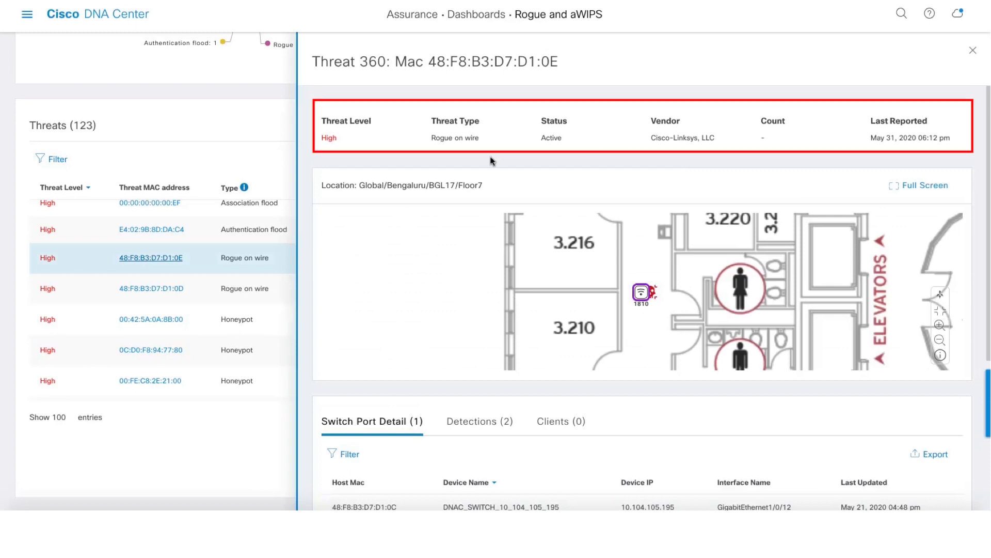
pyautogui.moveTo(909, 155)
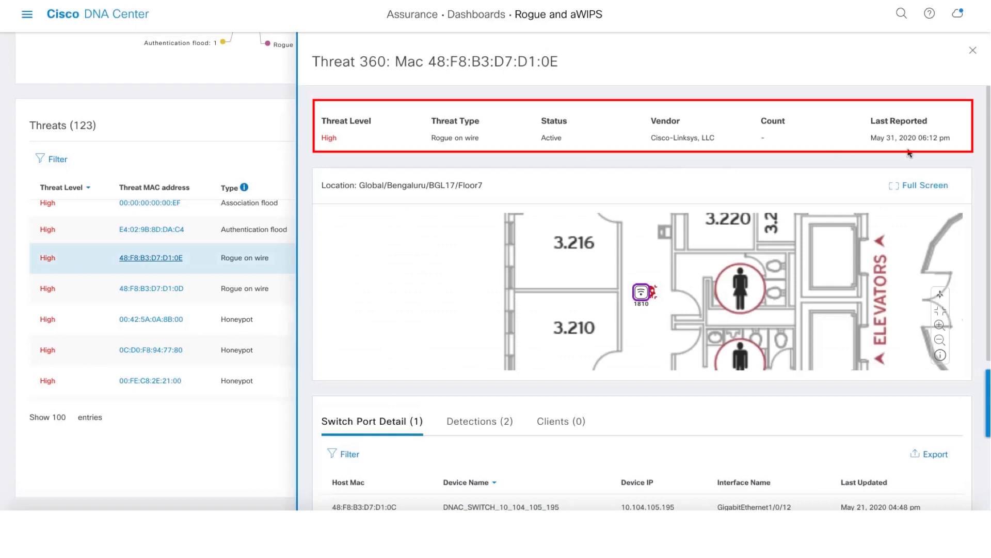
pyautogui.moveTo(976, 159)
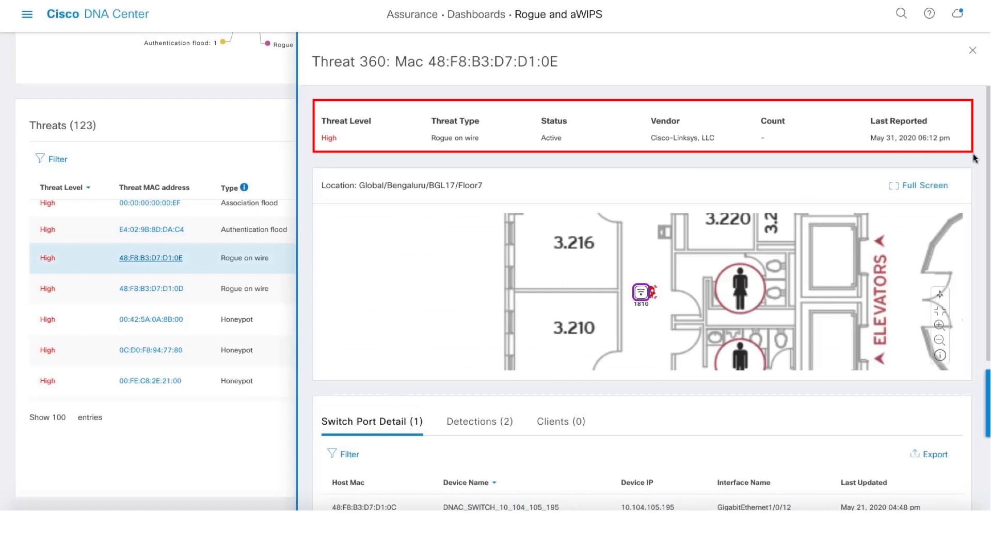
# Review switch port GigabitEthernet1/0/12 on DNAC_SWITCH_10_104_105_195 and return to the Threats table.
pyautogui.scroll(-3)
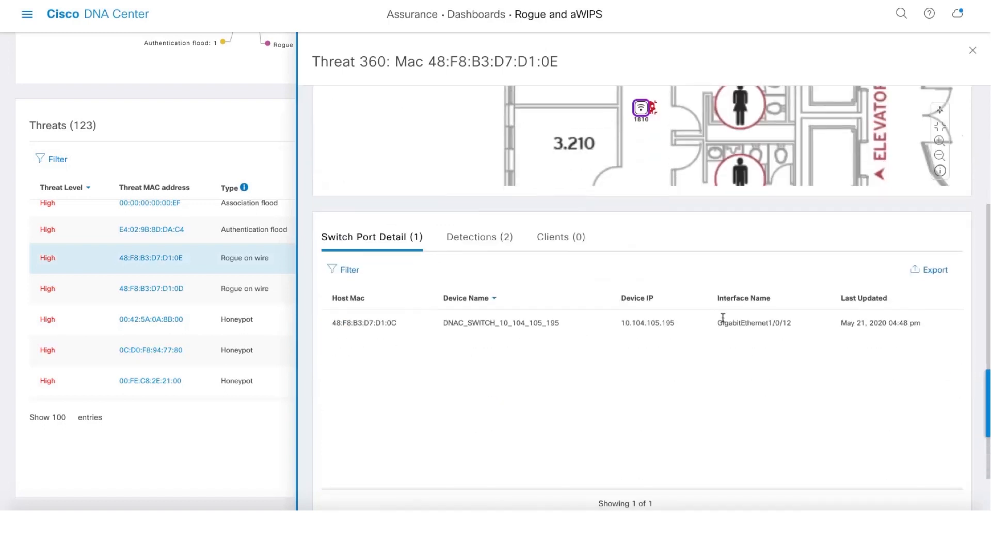
pyautogui.moveTo(496, 270)
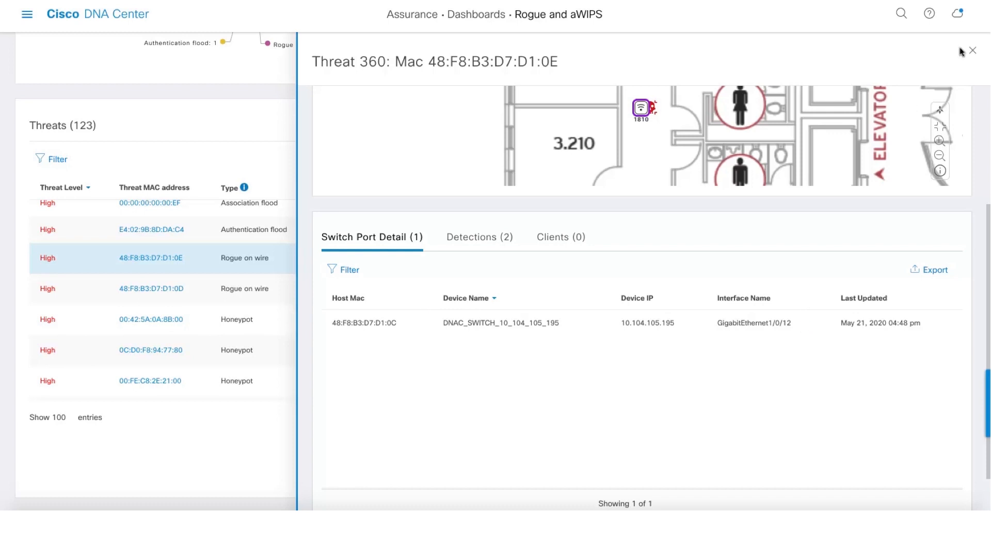
pyautogui.click(975, 50)
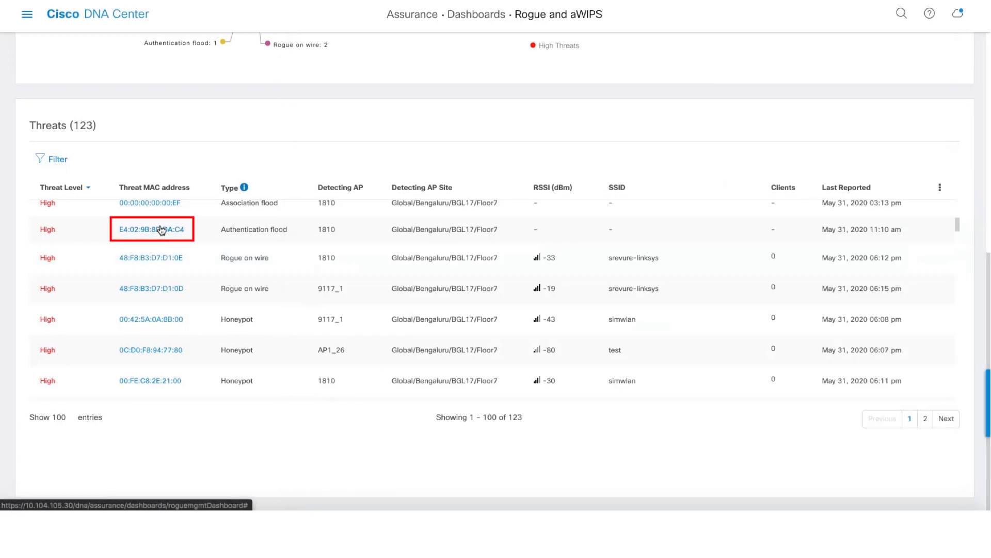
pyautogui.click(151, 229)
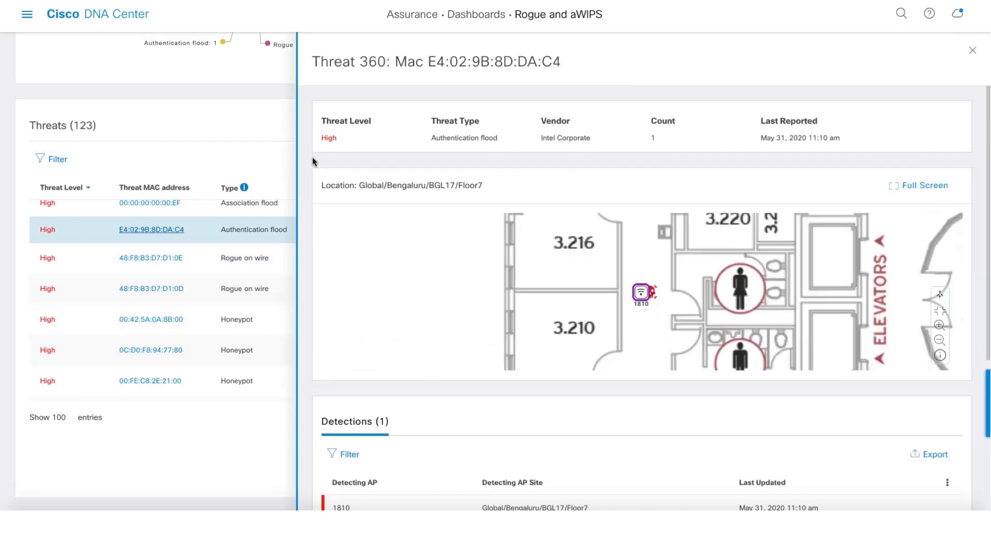
pyautogui.moveTo(548, 157)
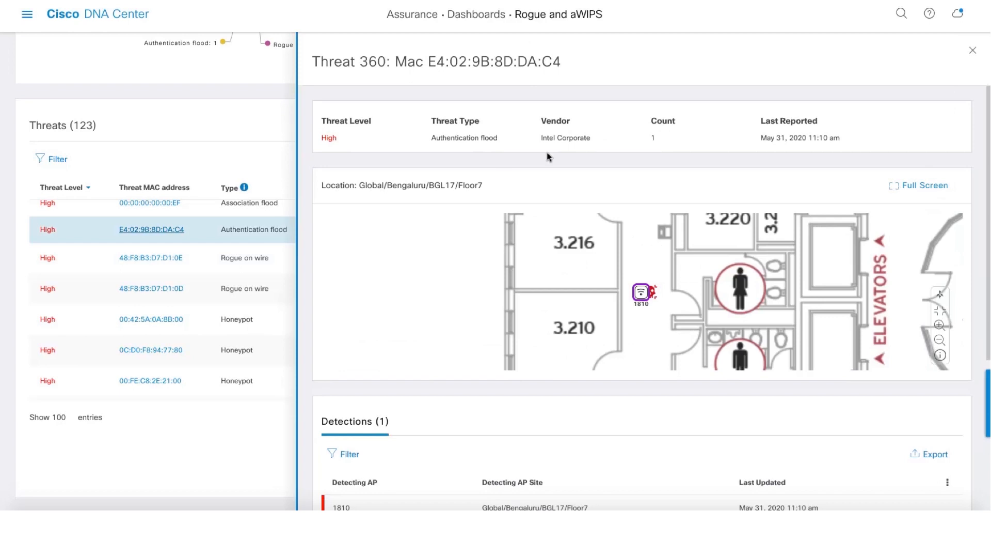
pyautogui.click(972, 50)
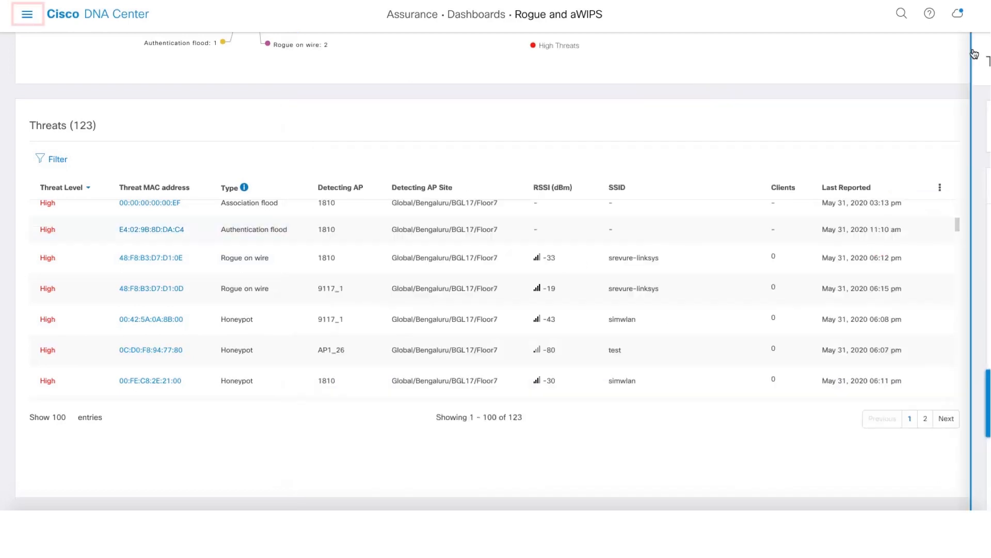
# Navigate via the main menu to Activity > Audit Logs.
pyautogui.click(27, 14)
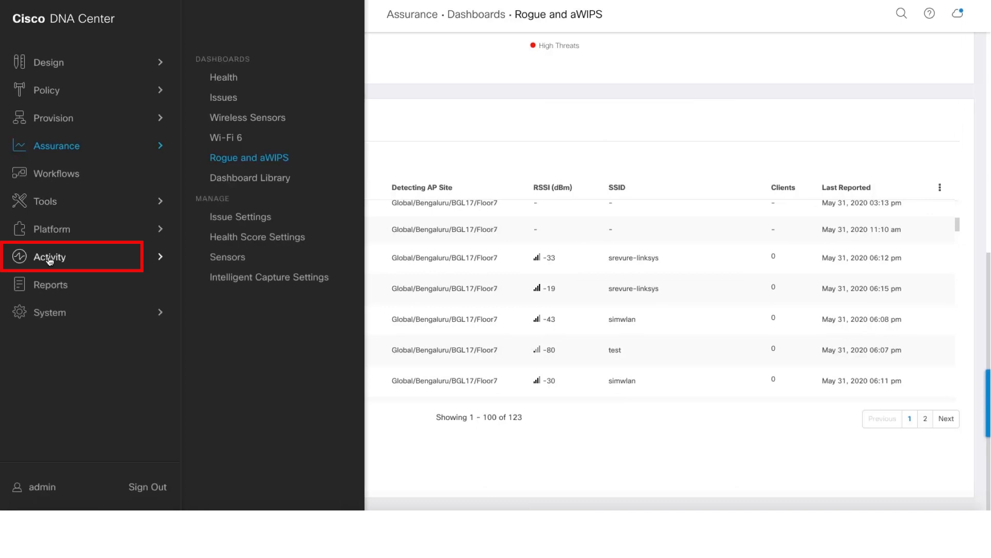
pyautogui.click(50, 257)
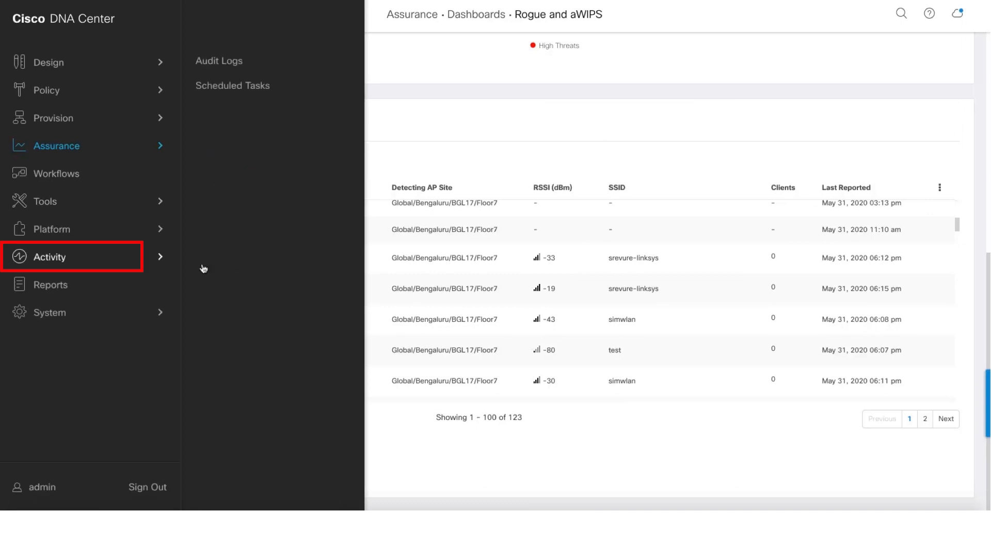
pyautogui.click(219, 60)
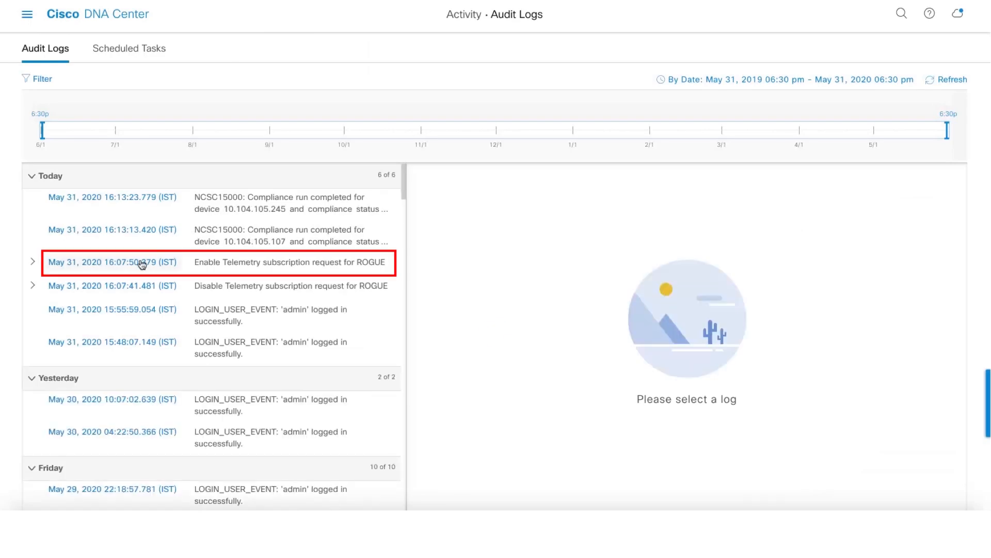
# View details of the 'Enable Telemetry subscription request for ROGUE' log entry.
pyautogui.click(111, 263)
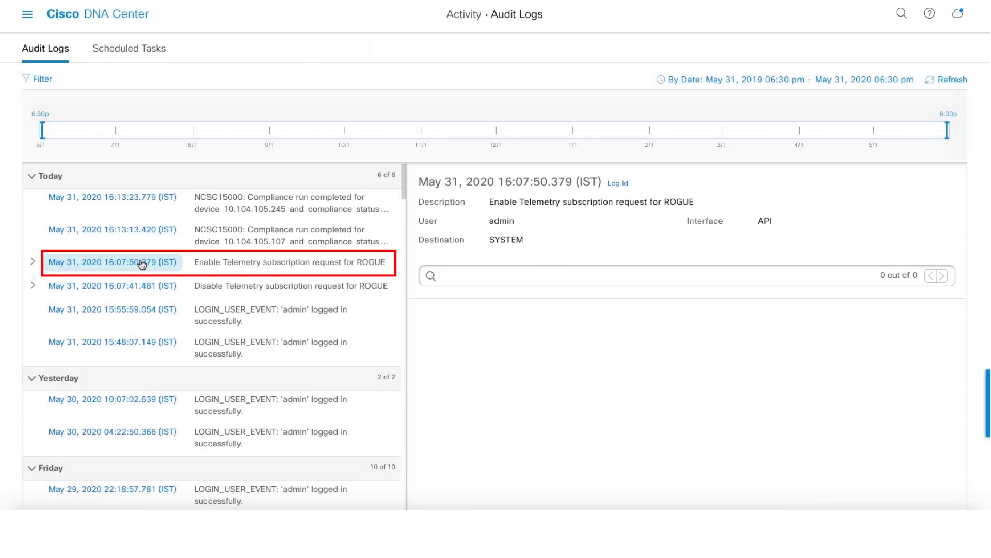
pyautogui.moveTo(283, 264)
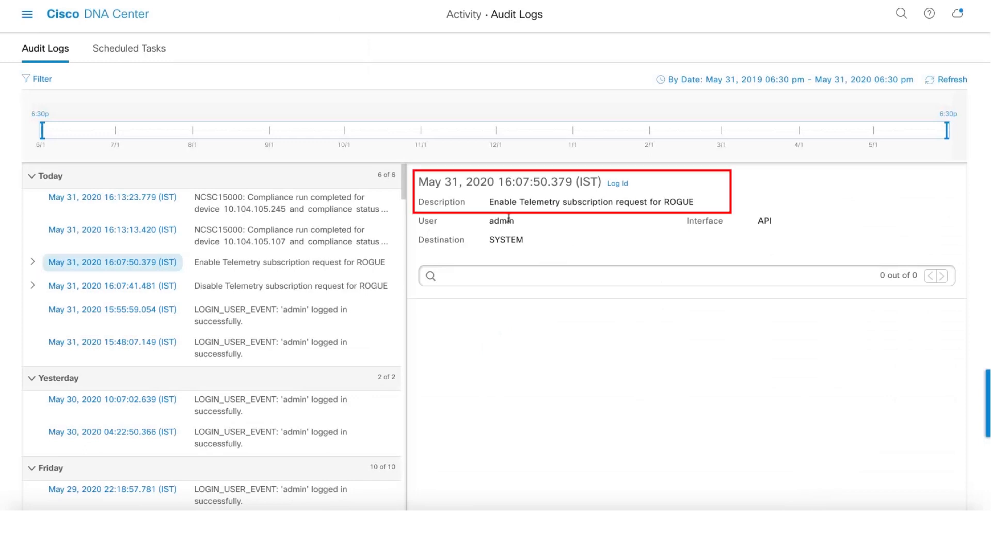
pyautogui.moveTo(541, 228)
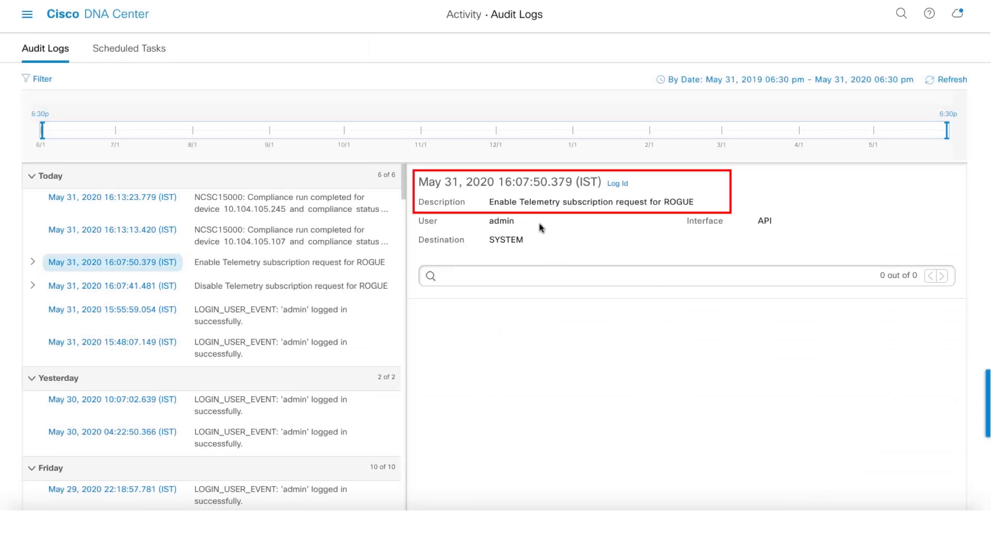
pyautogui.moveTo(568, 188)
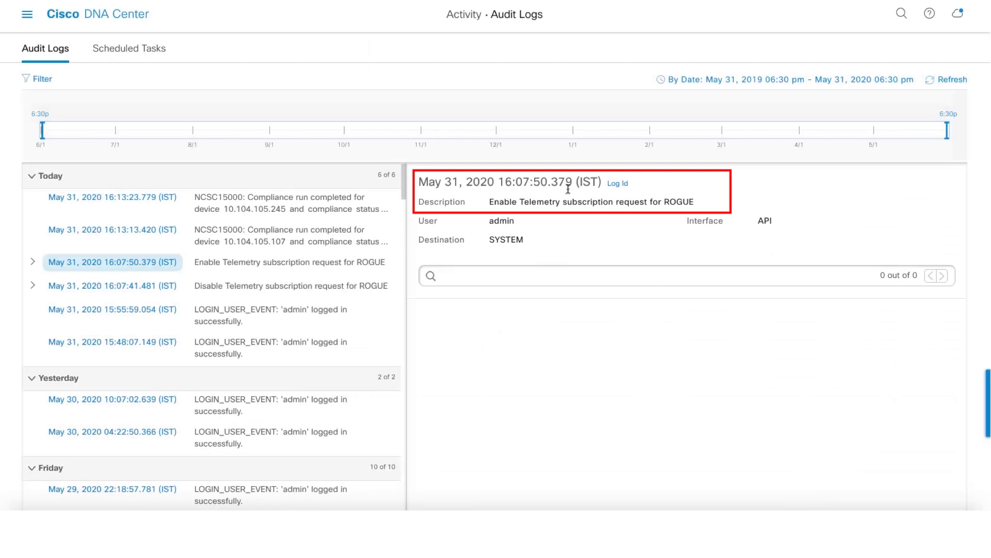
pyautogui.moveTo(597, 236)
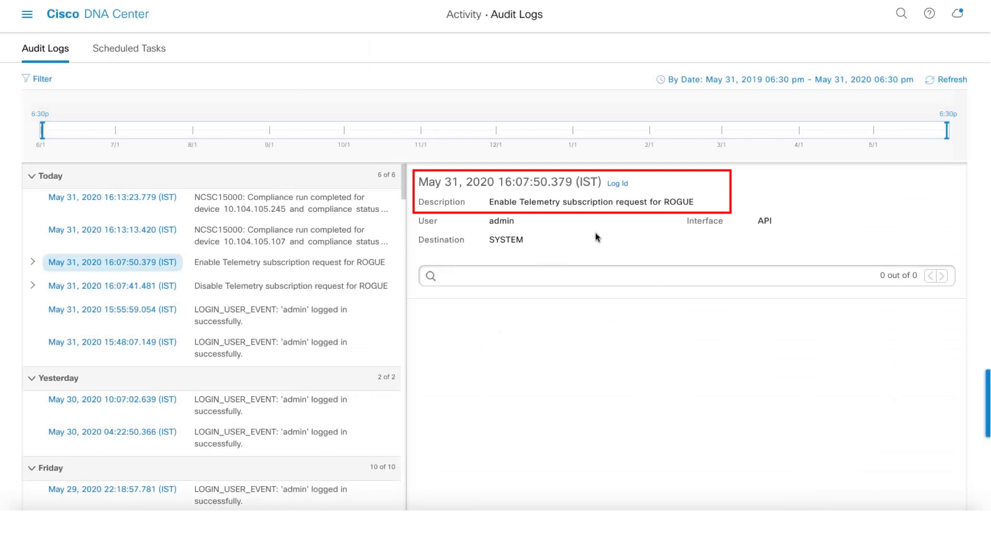